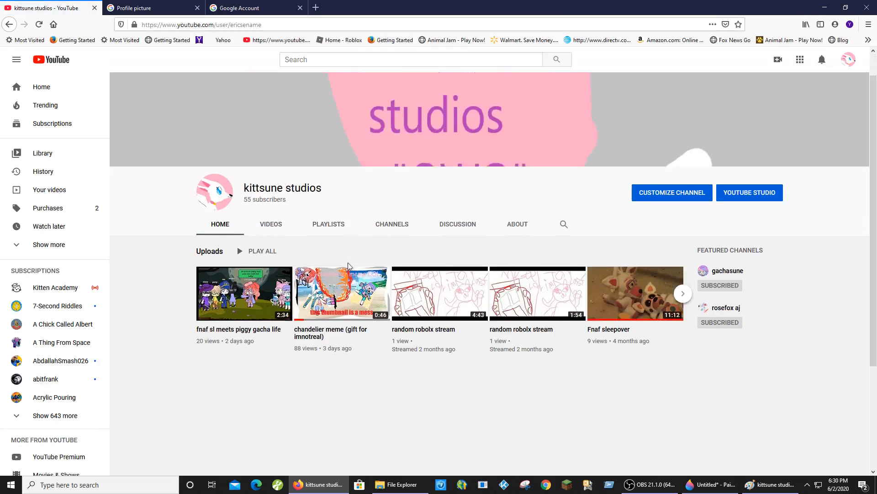
Show the kittsune studios Videos list and scroll down through the newer uploads
scroll("down", 3)
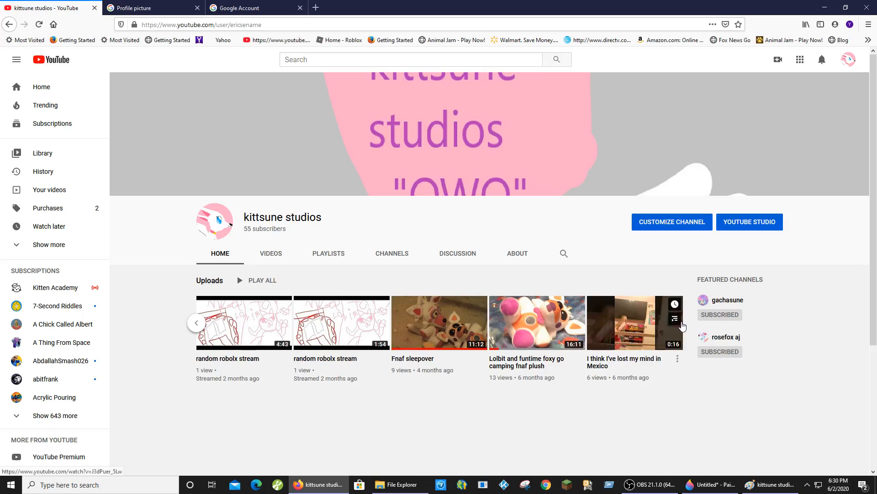
left_click(271, 253)
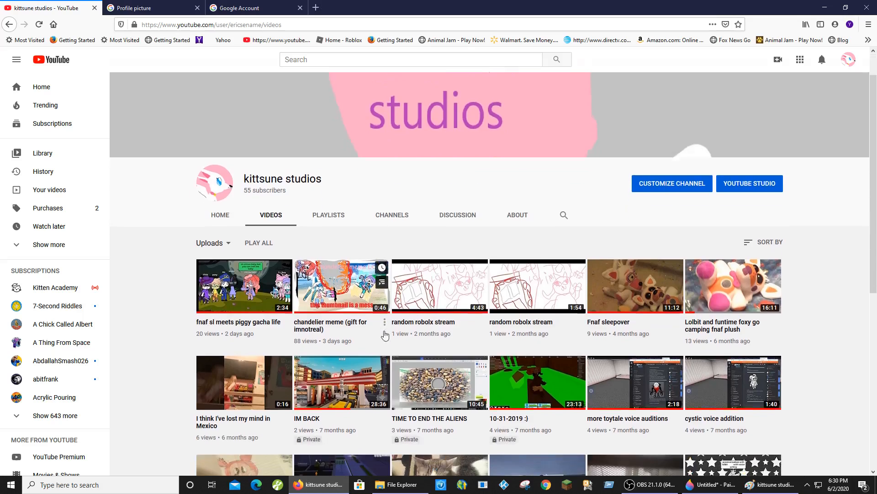
scroll("down", 3)
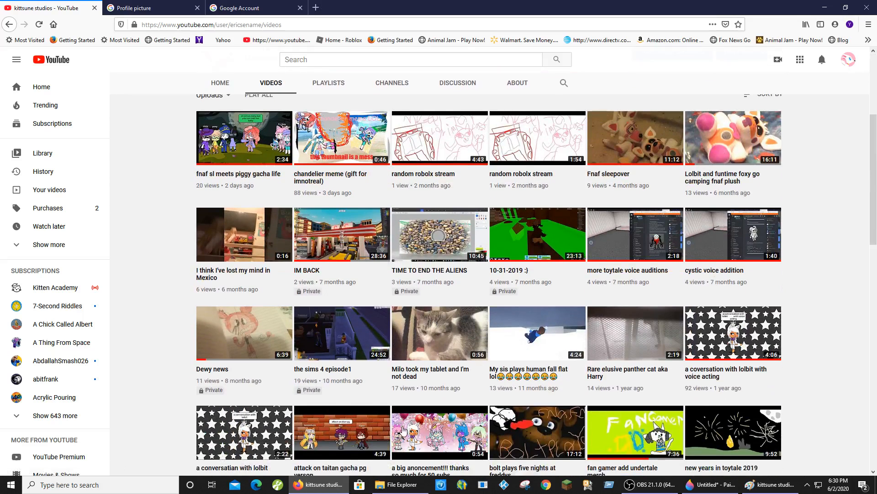
mouse_move(403, 432)
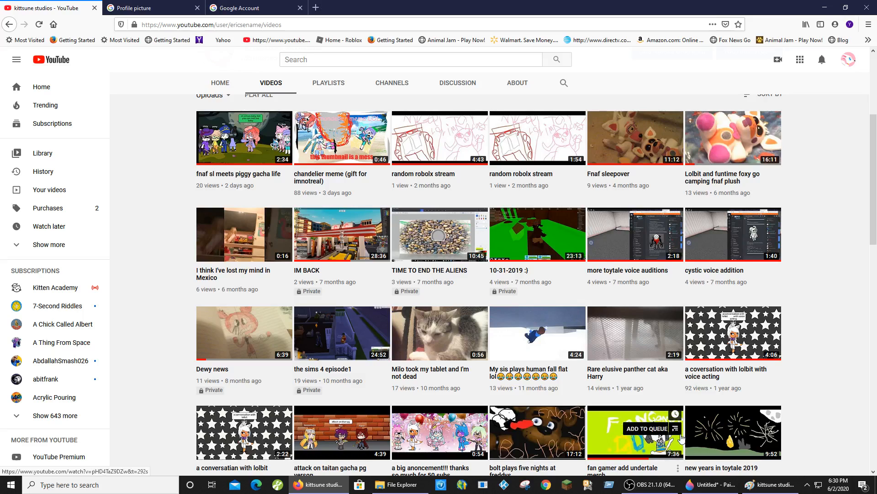
scroll("down", 3)
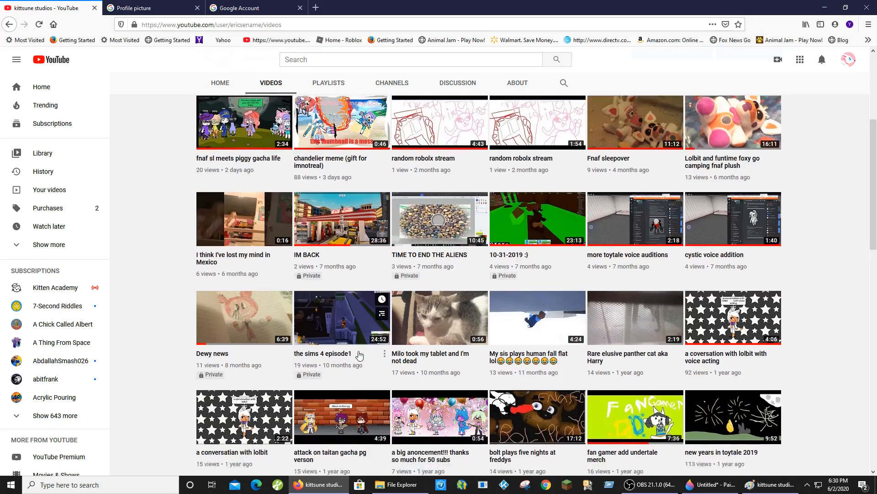
scroll("down", 3)
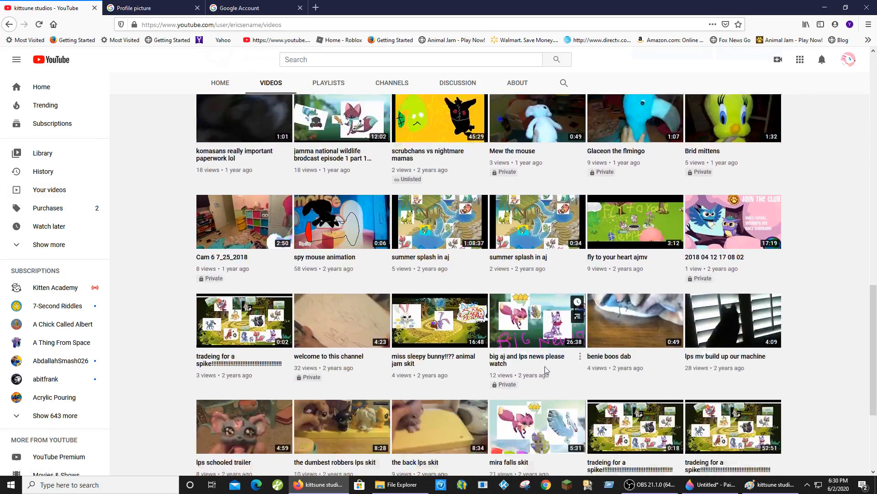
scroll("down", 3)
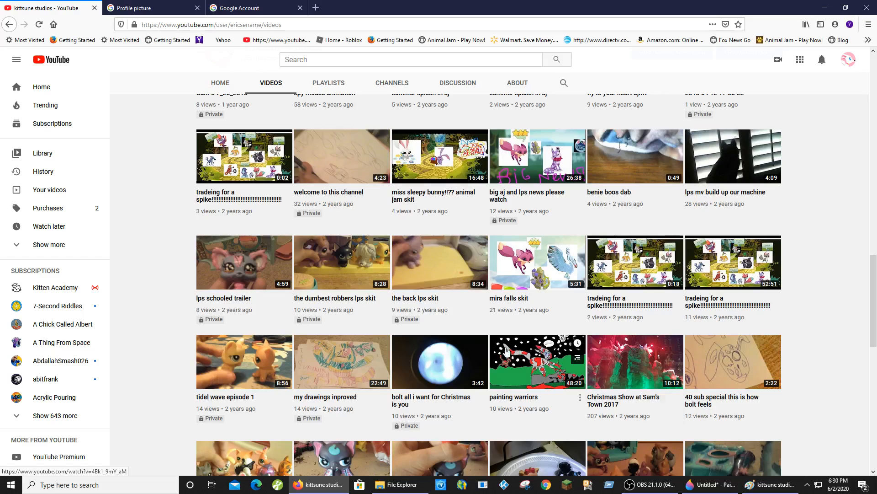
scroll("down", 3)
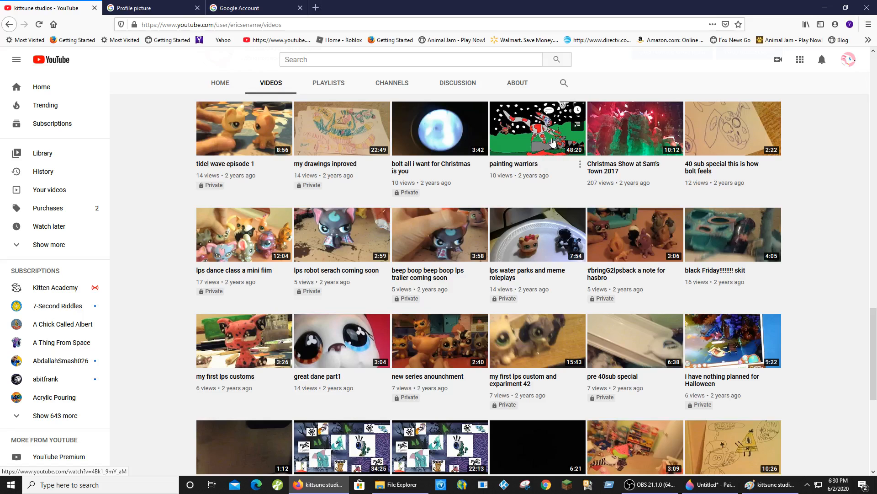
scroll("down", 3)
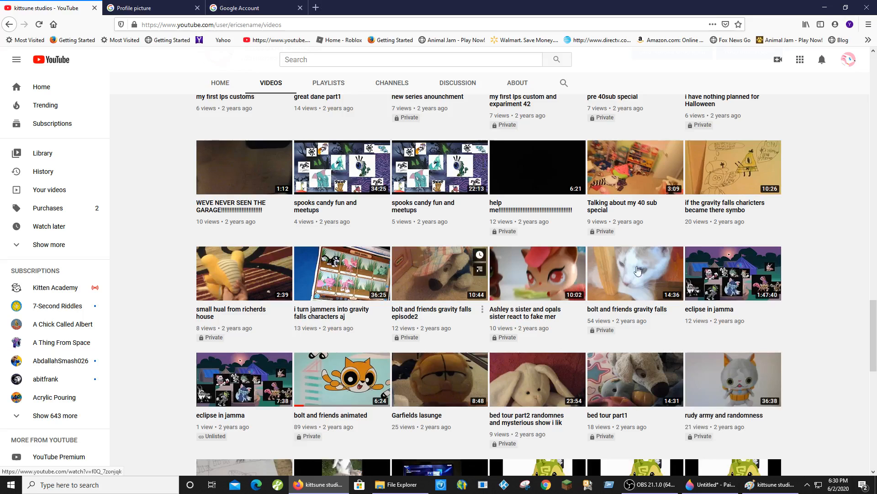
mouse_move(208, 313)
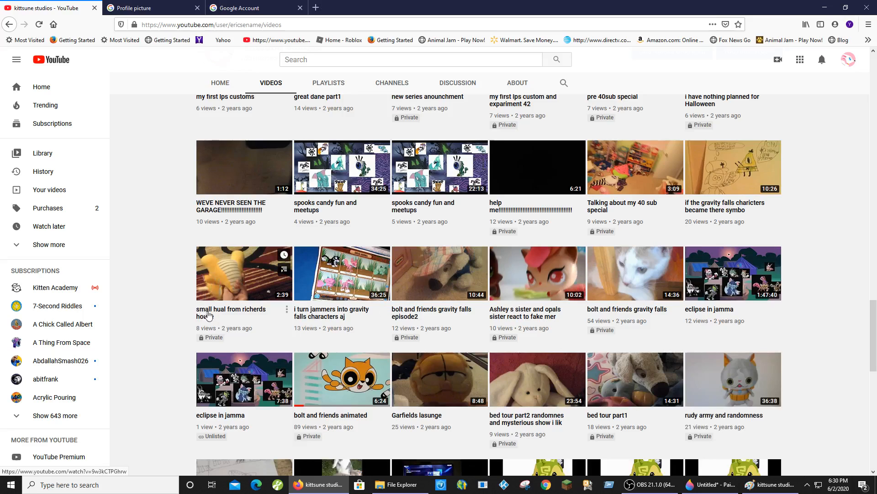
scroll("down", 3)
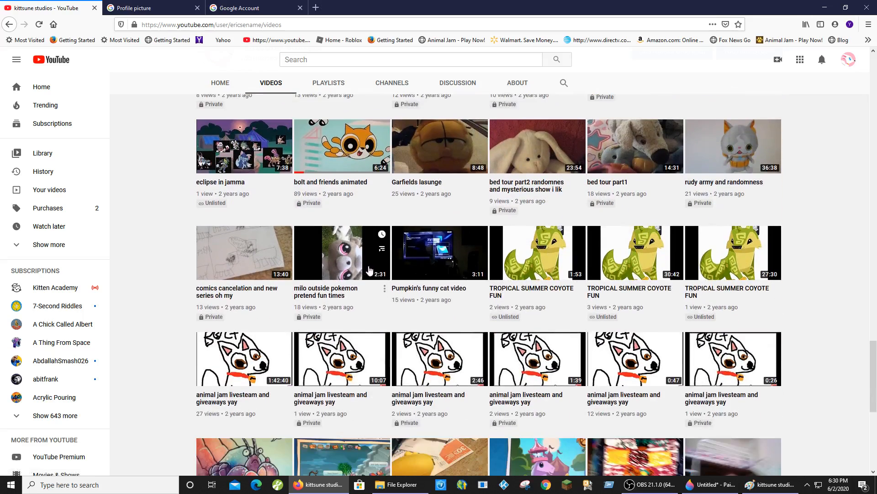
scroll("down", 3)
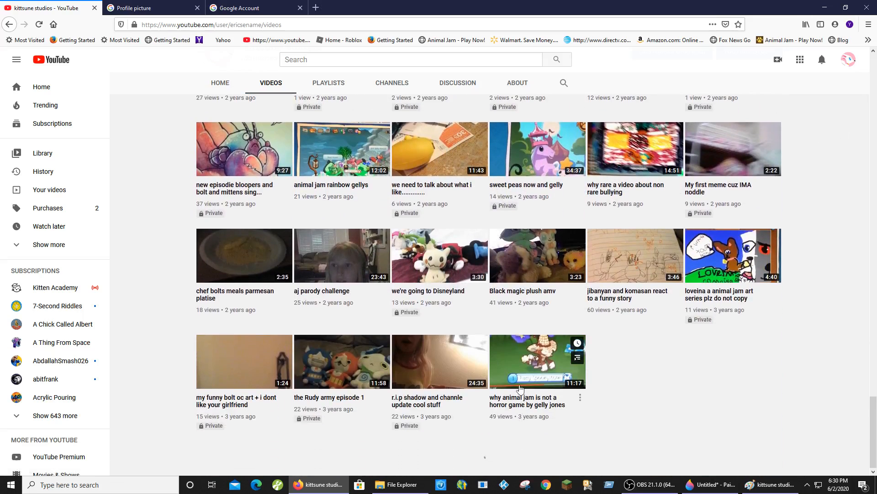
Continue scrolling to the oldest, mostly private uploads, then return to the top
scroll("down", 3)
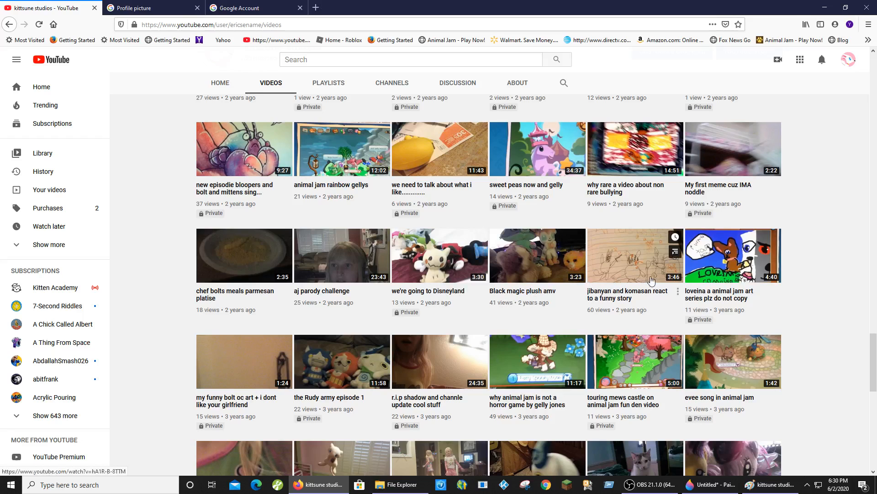
scroll("down", 3)
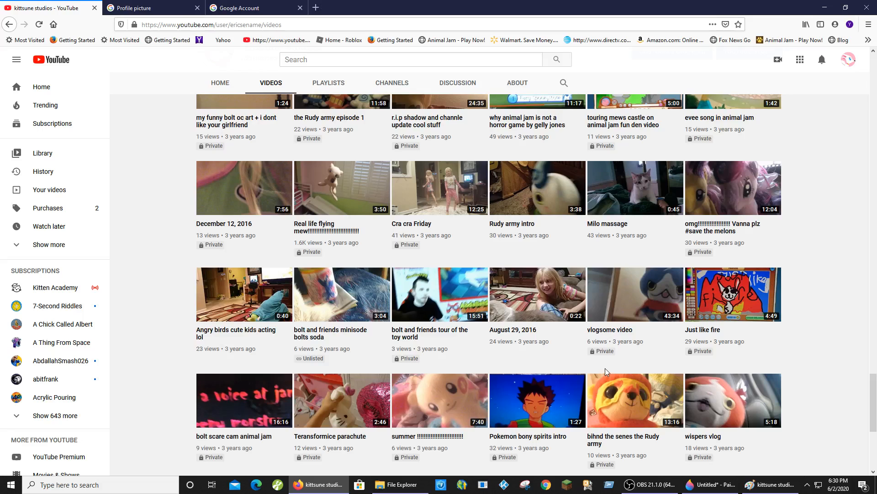
scroll("down", 3)
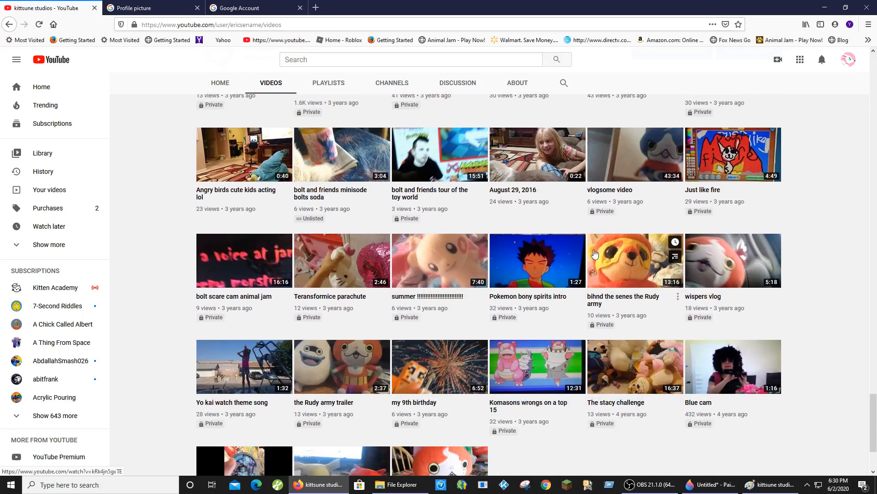
scroll("down", 3)
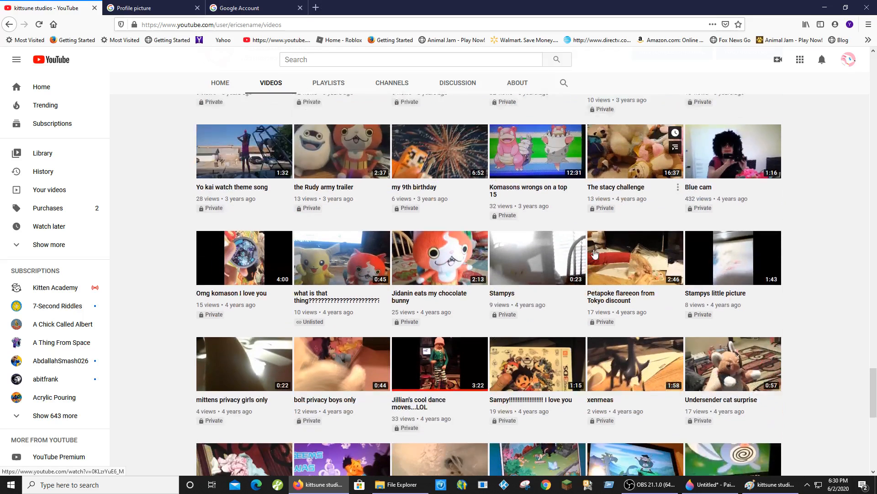
scroll("down", 3)
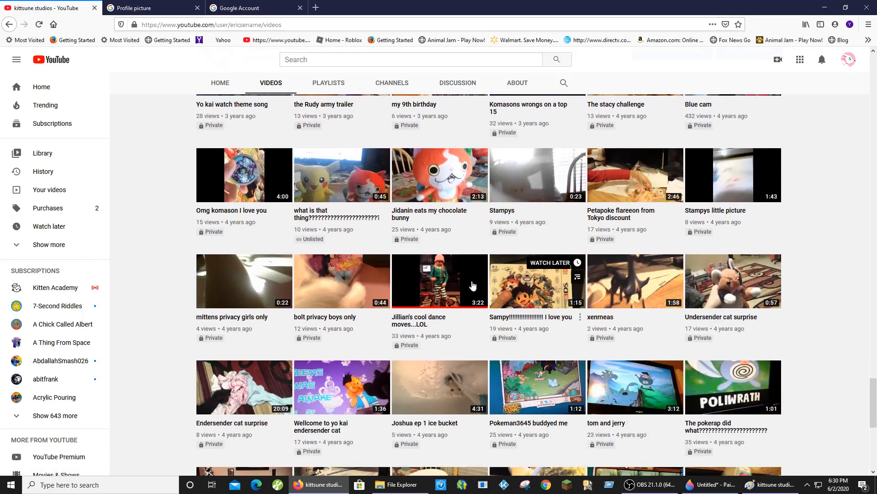
mouse_move(330, 200)
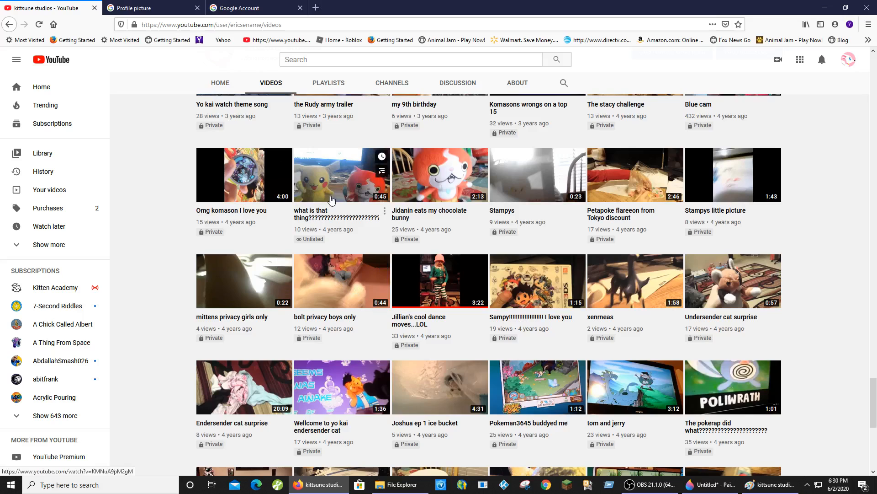
scroll("down", 3)
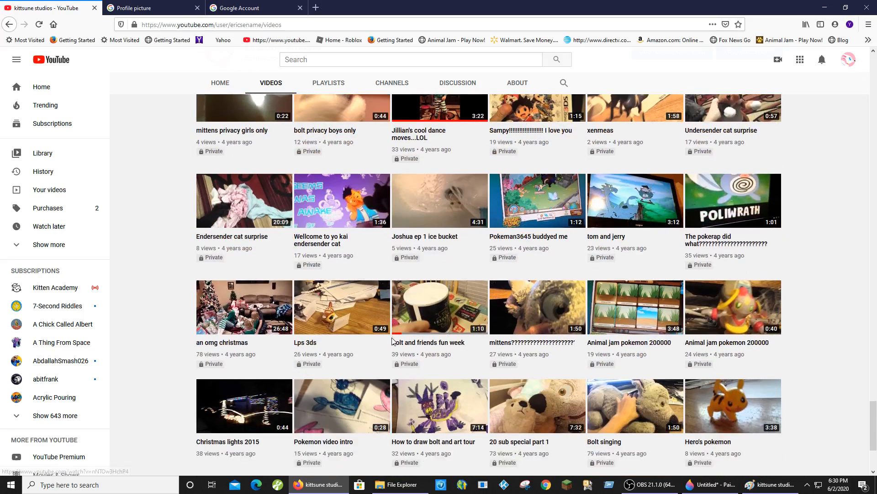
scroll("down", 3)
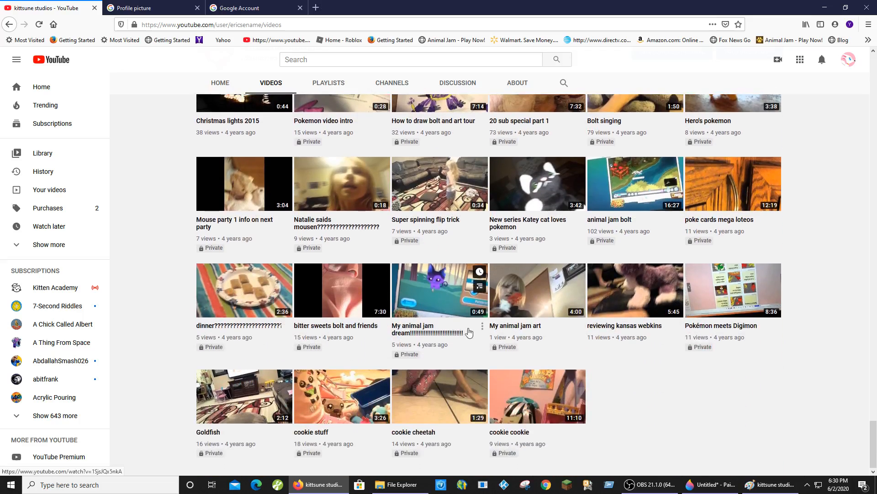
scroll("down", 3)
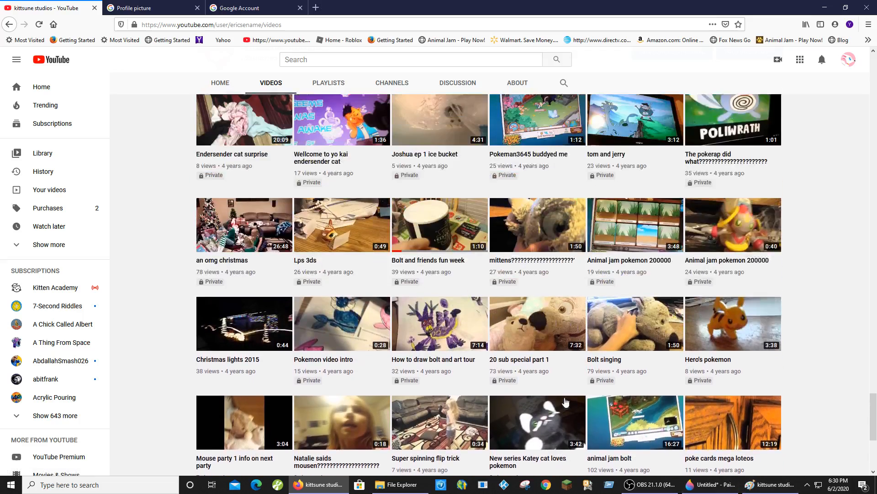
scroll("down", 3)
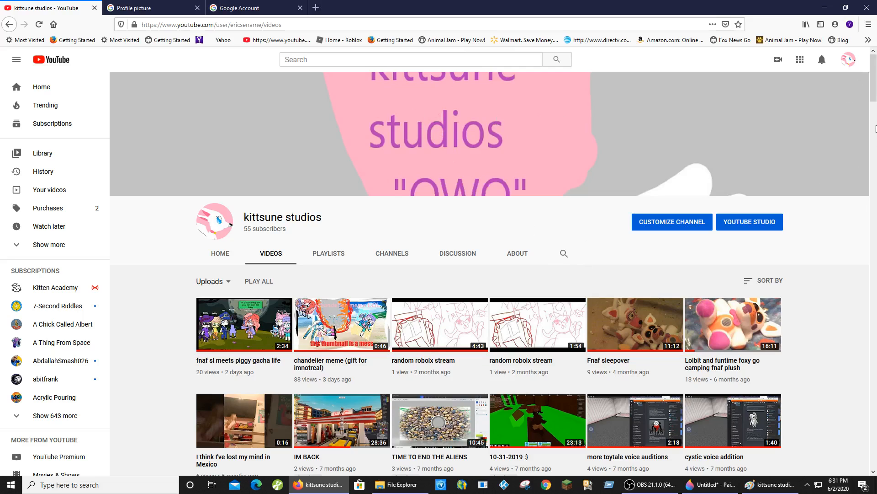
mouse_move(839, 459)
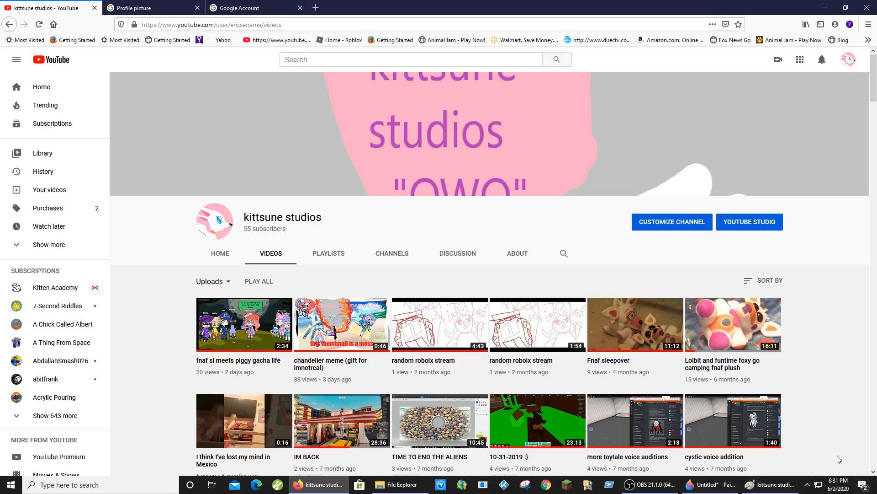
Revisit the channel home page, then reopen the full Videos list of uploads
left_click(220, 253)
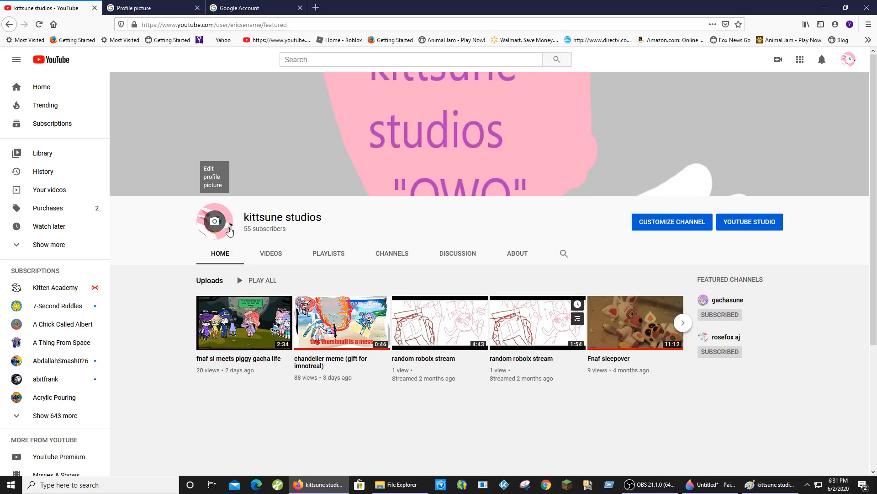
mouse_move(709, 334)
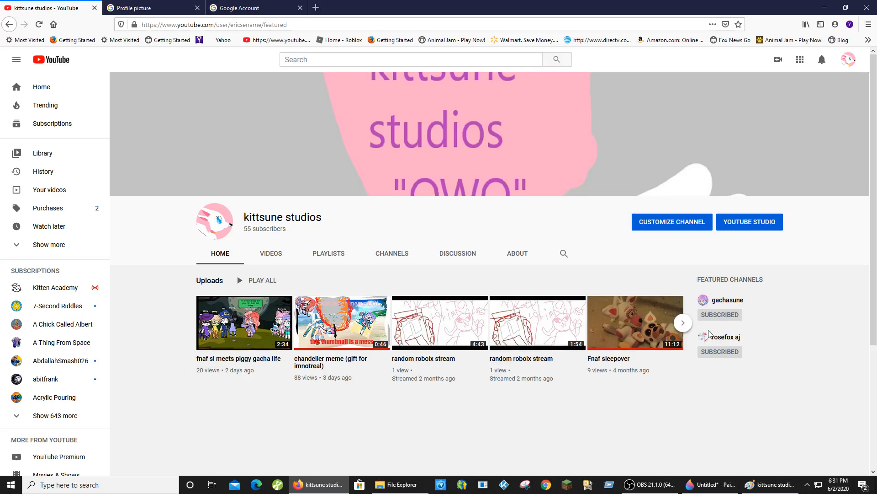
mouse_move(442, 131)
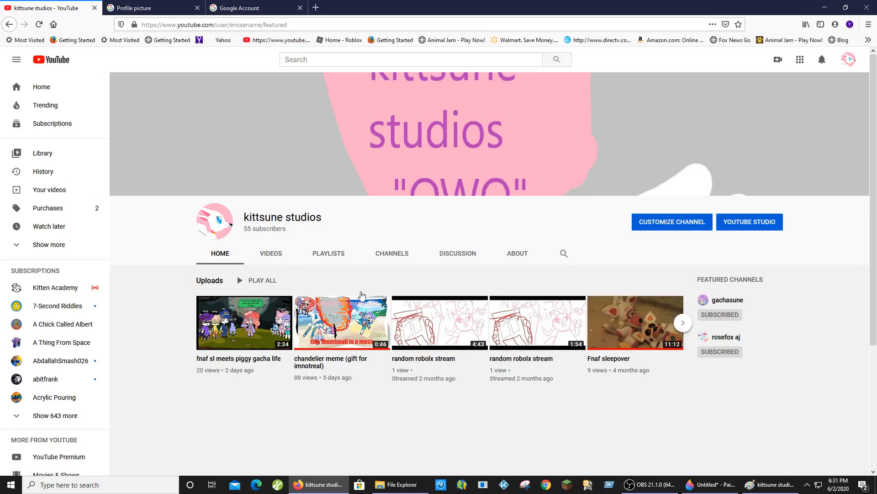
left_click(270, 254)
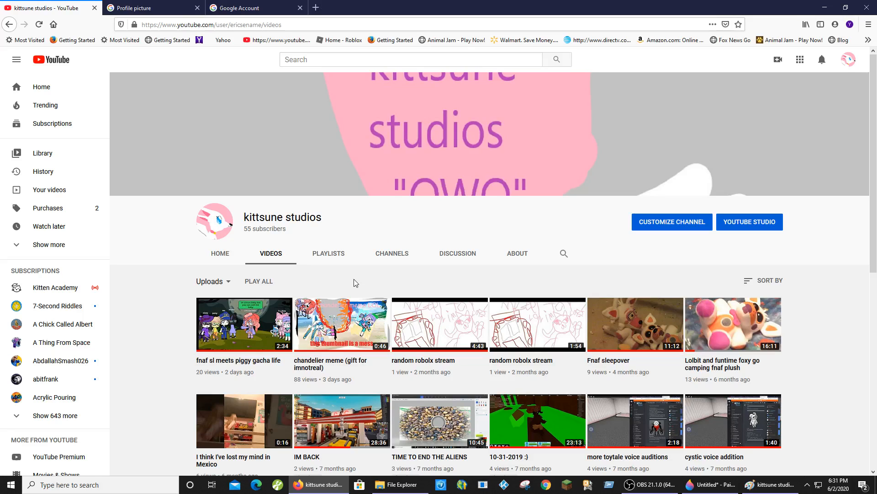
scroll("down", 3)
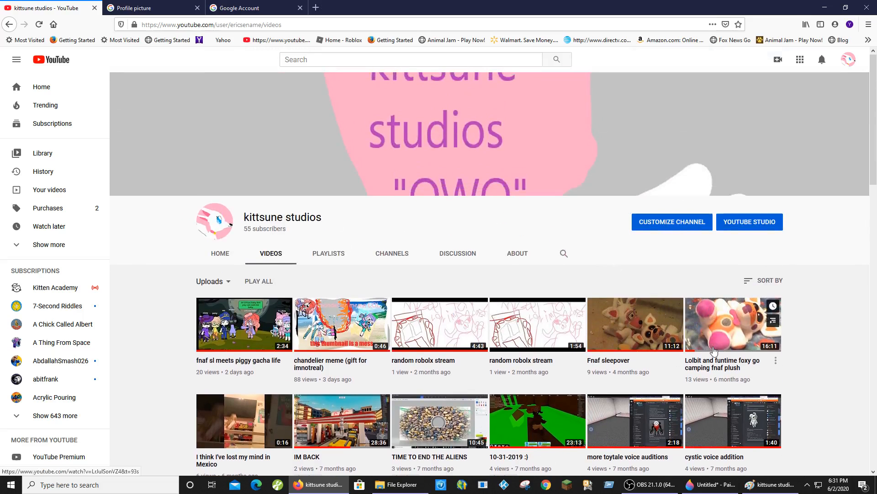
Play the Lolbit and funtime foxy camping video, skip ahead, then go back to the channel page
left_click(732, 324)
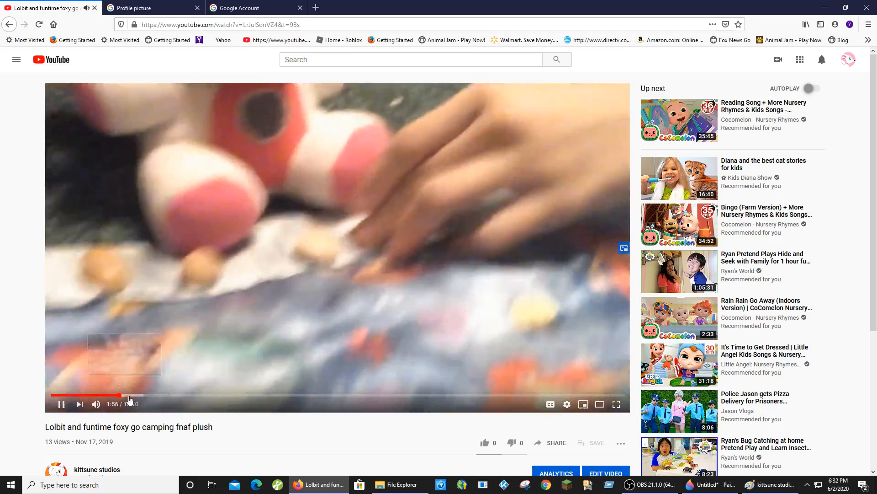
scroll("down", 3)
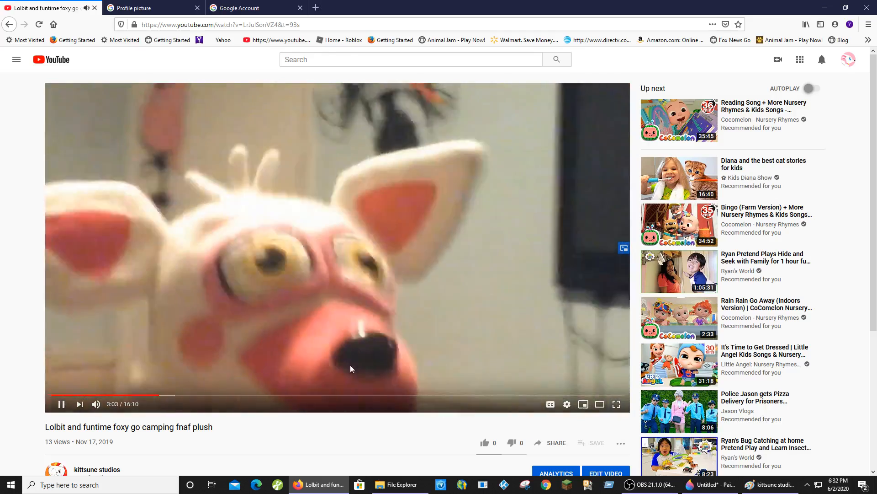
left_click(261, 397)
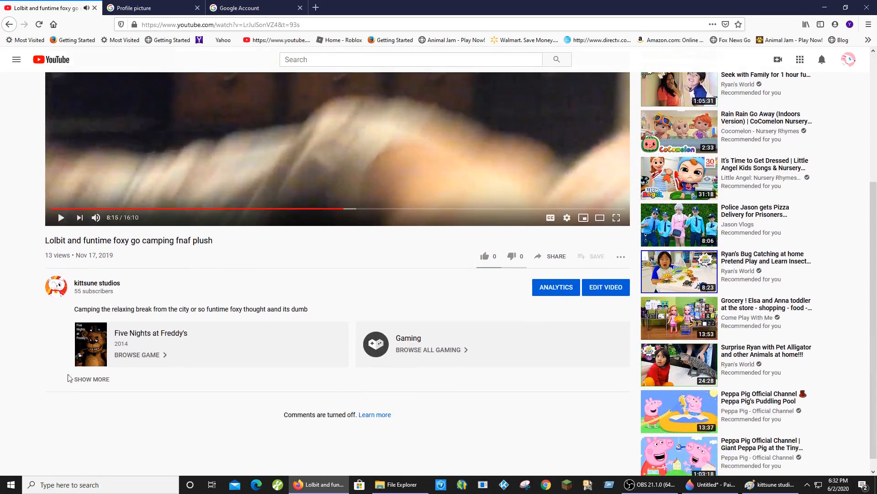
left_click(96, 282)
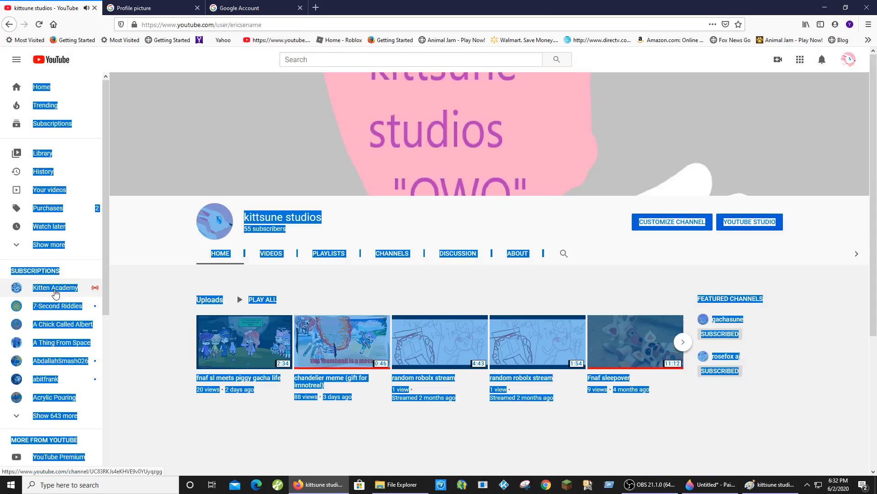
left_click(270, 253)
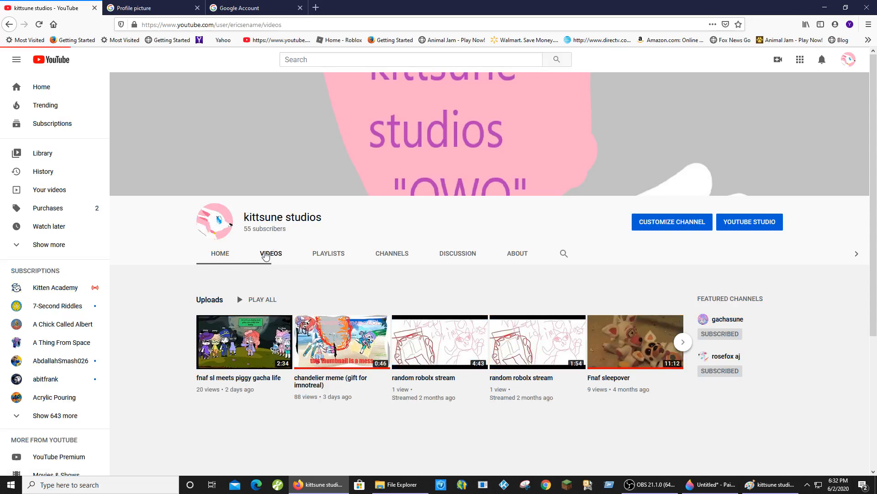
scroll("down", 3)
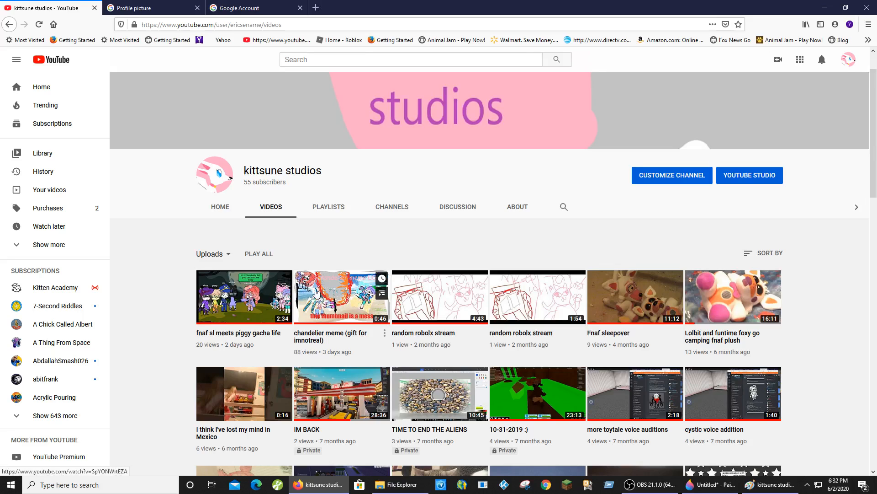
left_click(341, 296)
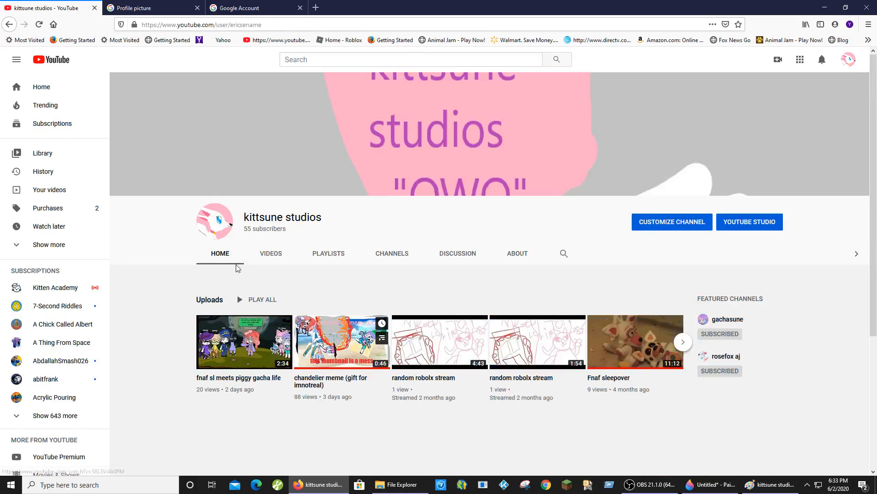
Show the channel's uploads and scroll down past the recent videos
left_click(270, 254)
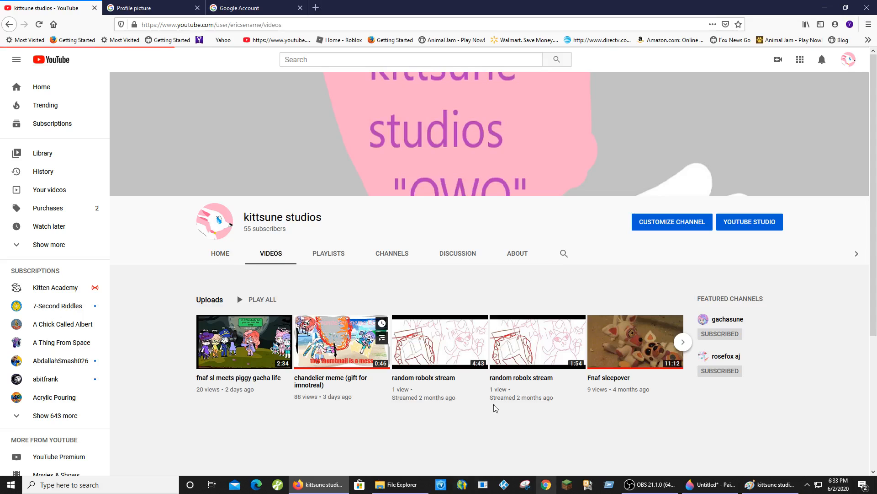
scroll("down", 3)
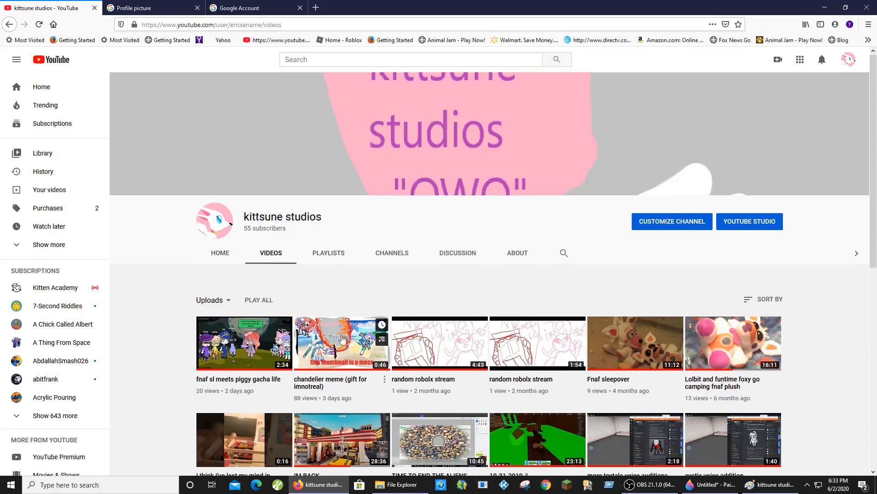
scroll("down", 3)
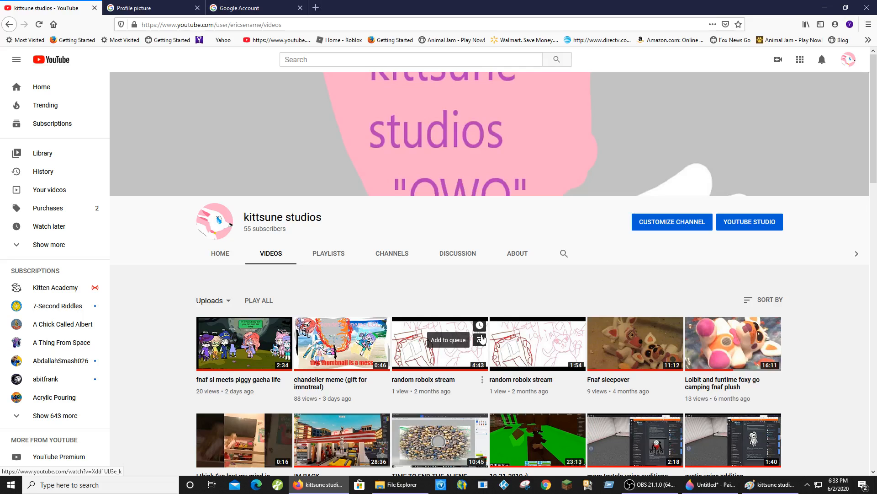
mouse_move(380, 286)
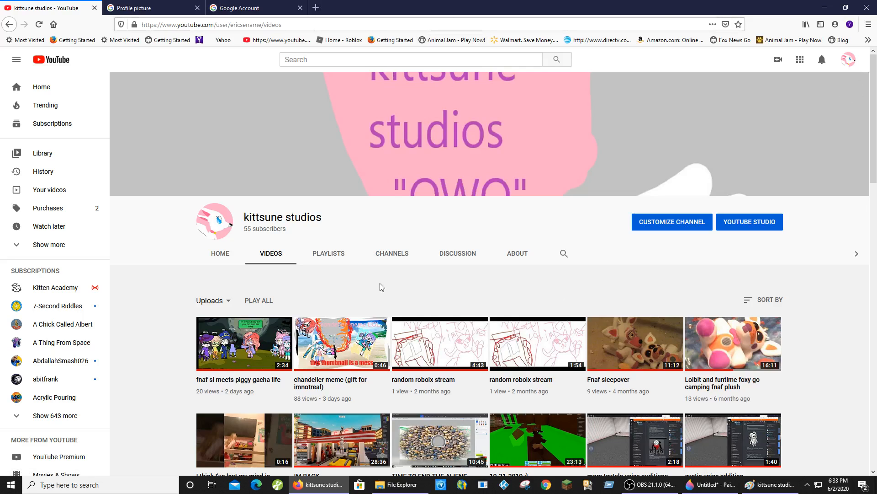
mouse_move(408, 396)
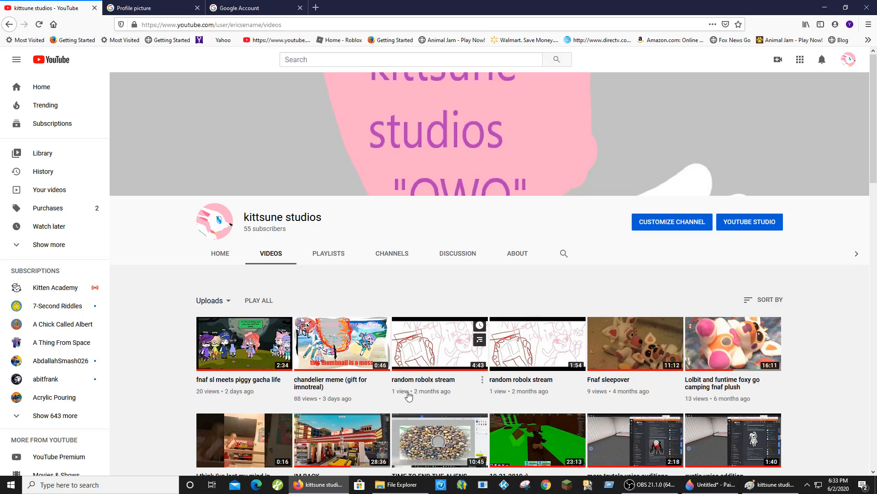
mouse_move(460, 365)
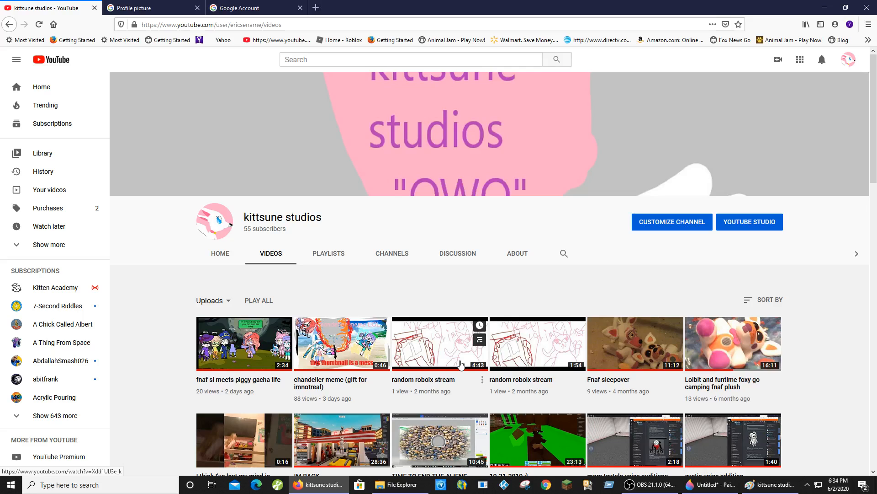
mouse_move(437, 319)
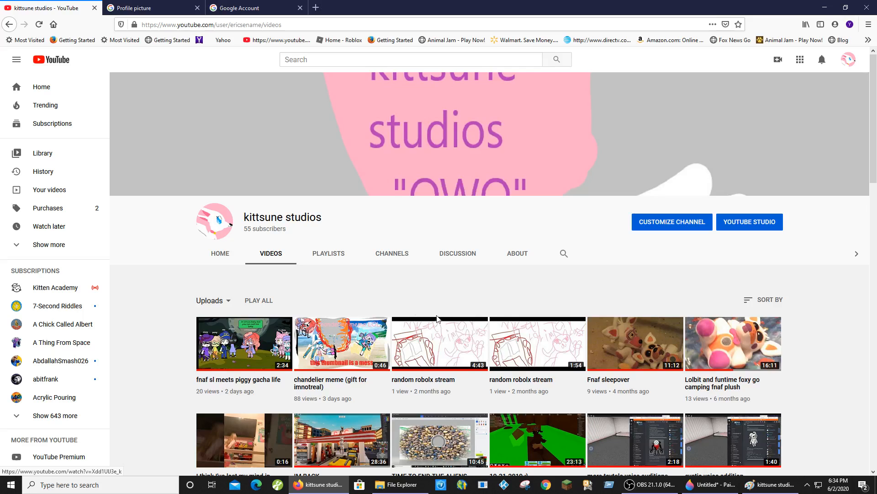
scroll("down", 3)
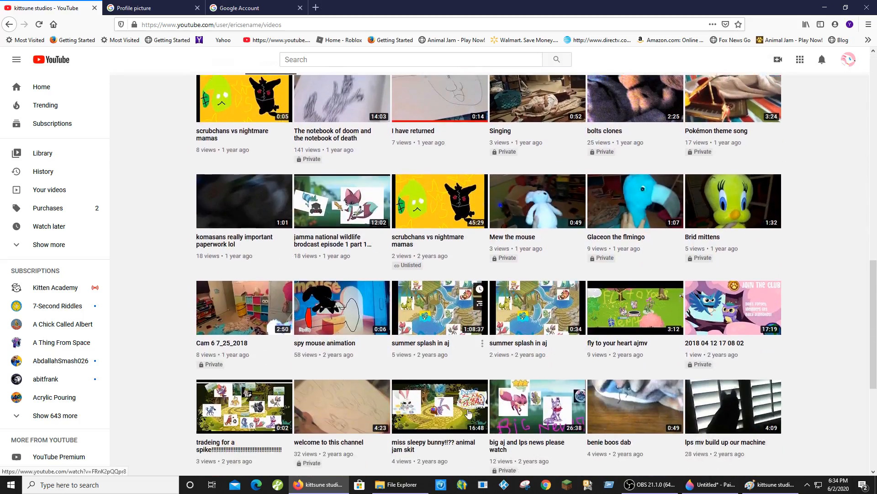
scroll("down", 3)
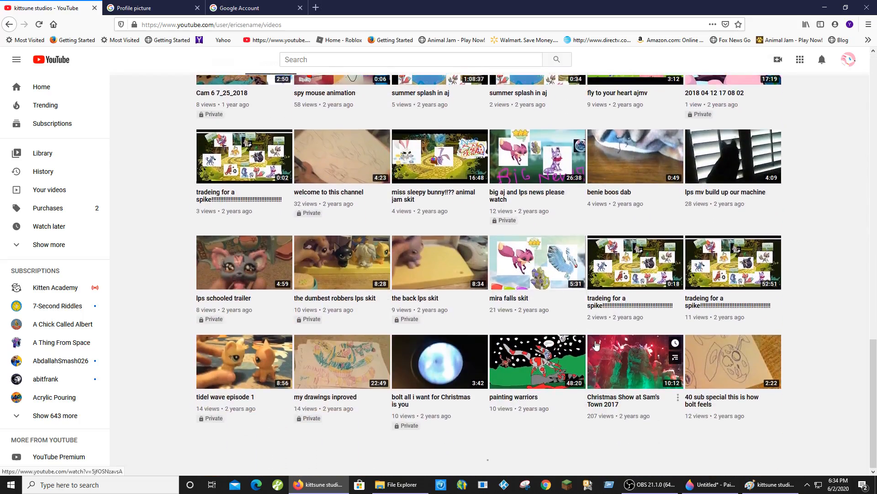
scroll("down", 3)
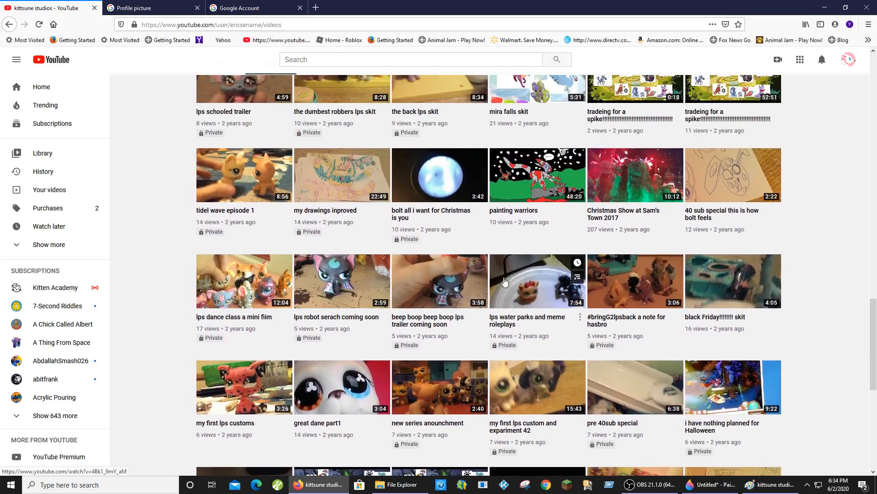
Scroll on through the older private uploads to the bottom and back up
scroll("down", 3)
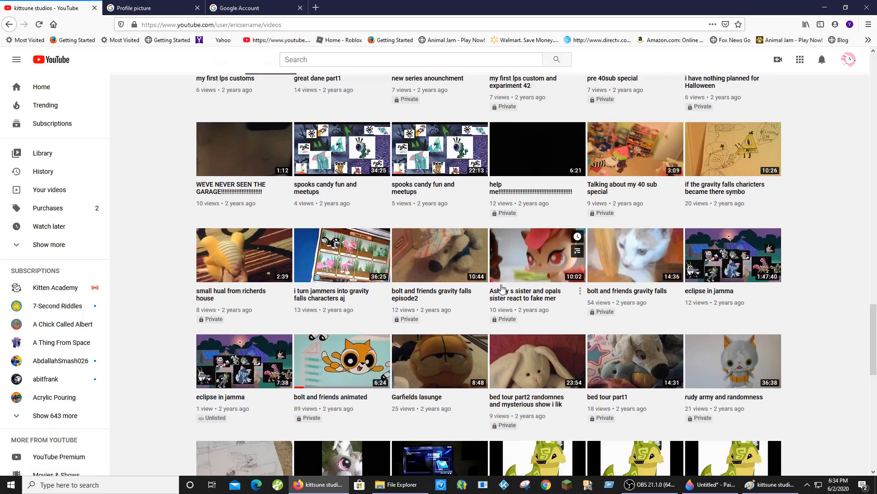
scroll("down", 3)
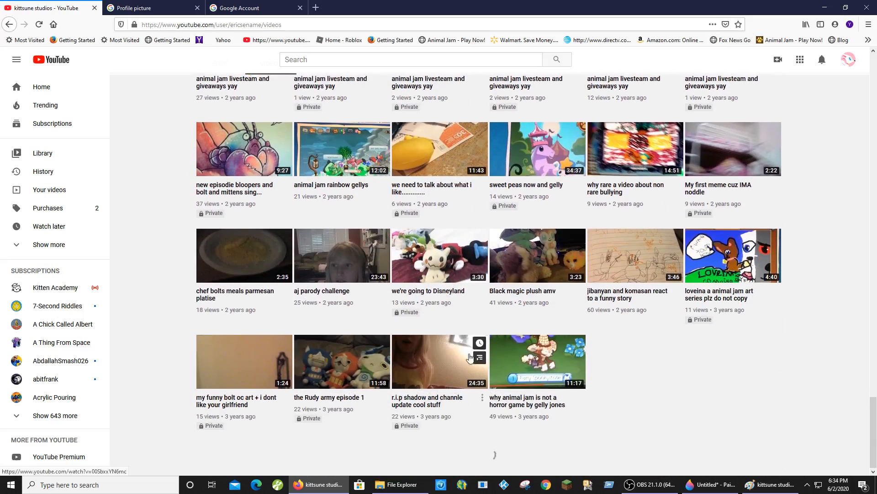
scroll("down", 3)
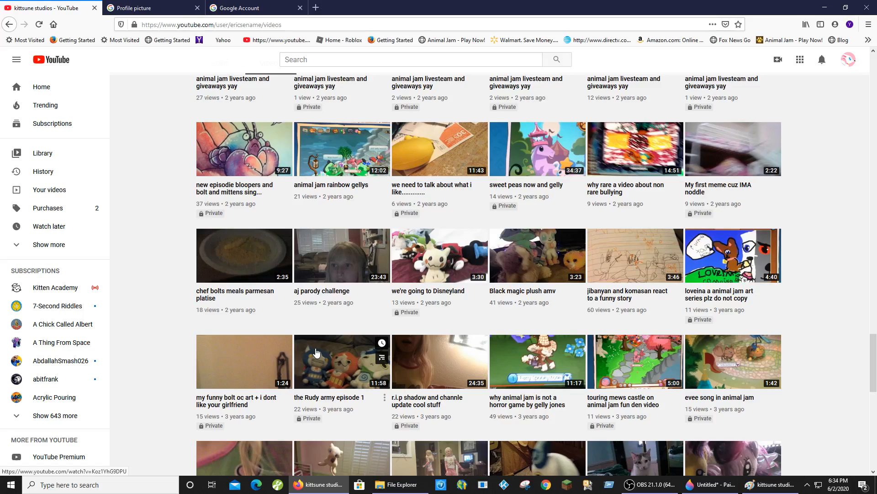
scroll("down", 3)
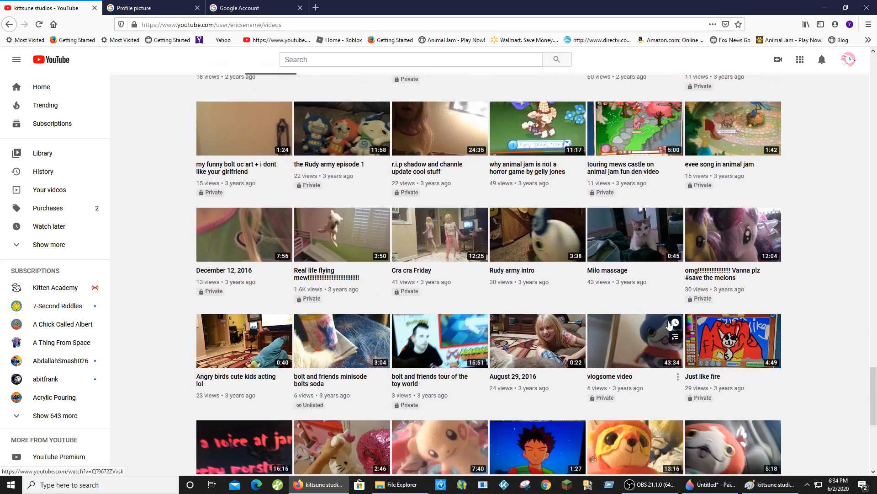
scroll("down", 3)
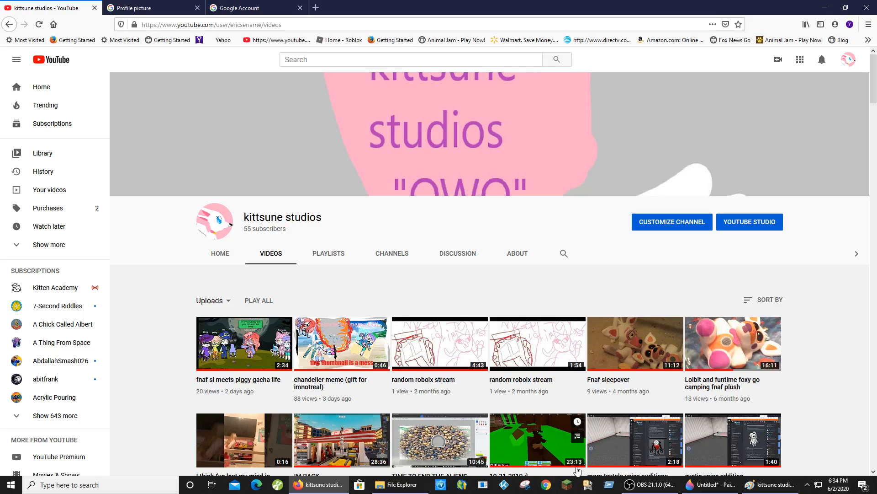
mouse_move(562, 441)
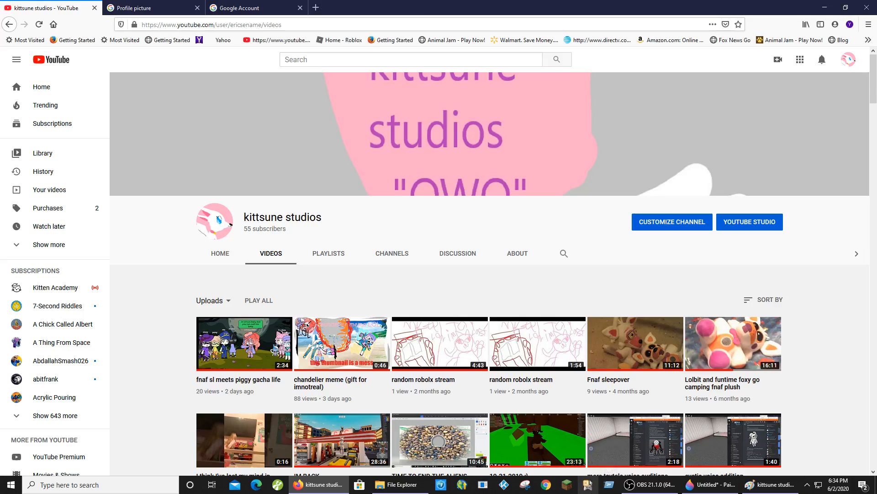
scroll("down", 3)
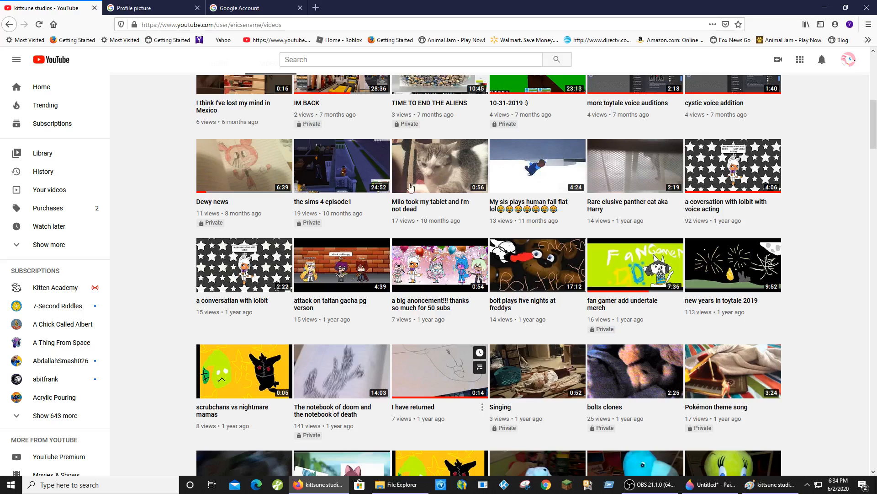
mouse_move(442, 277)
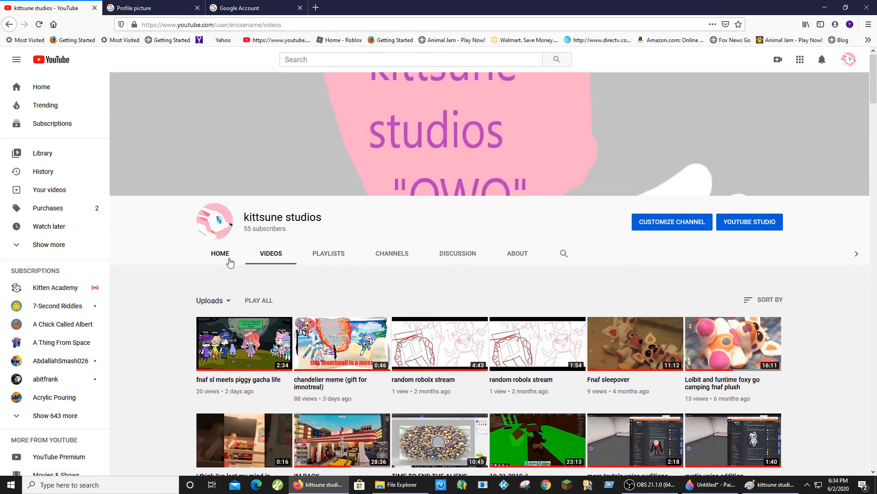
left_click(220, 253)
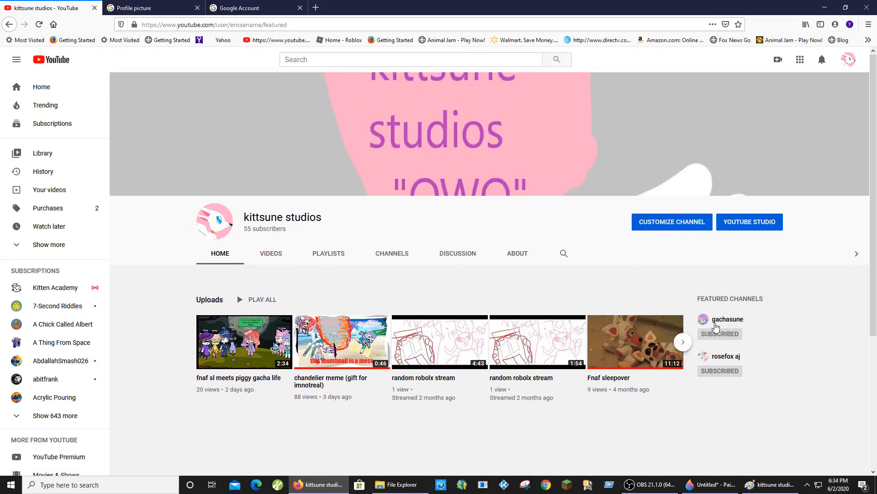
left_click(726, 319)
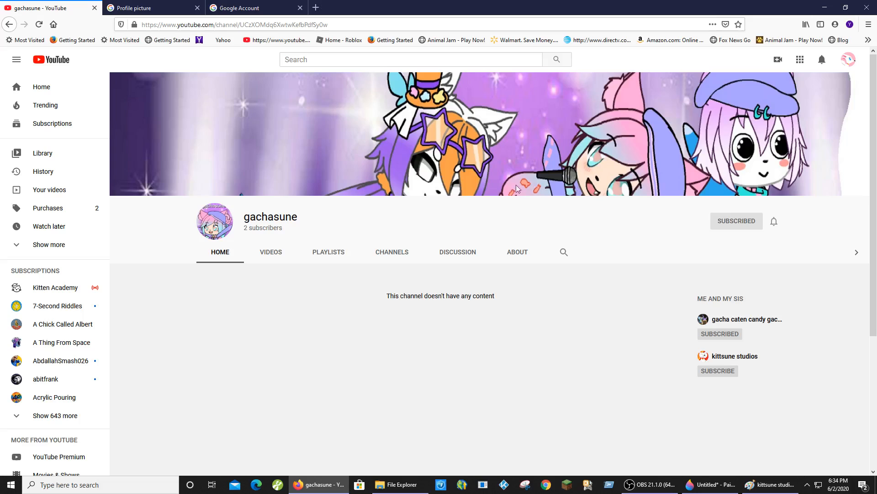
mouse_move(568, 130)
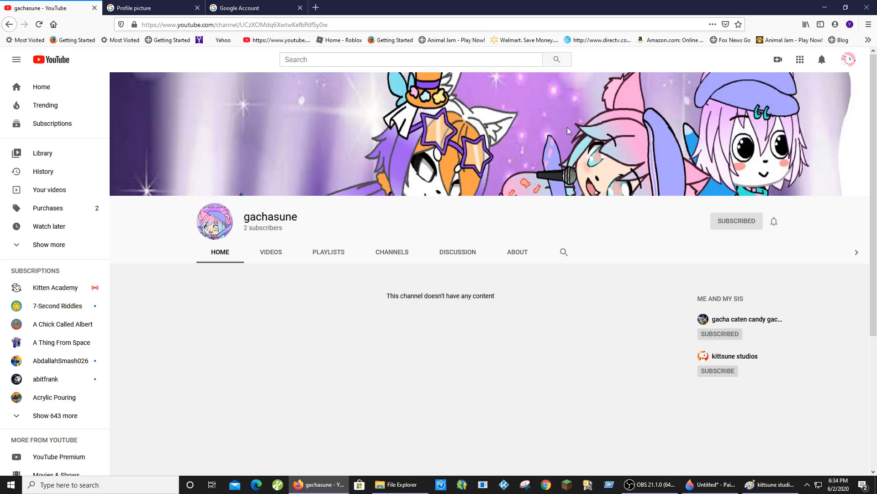
mouse_move(207, 152)
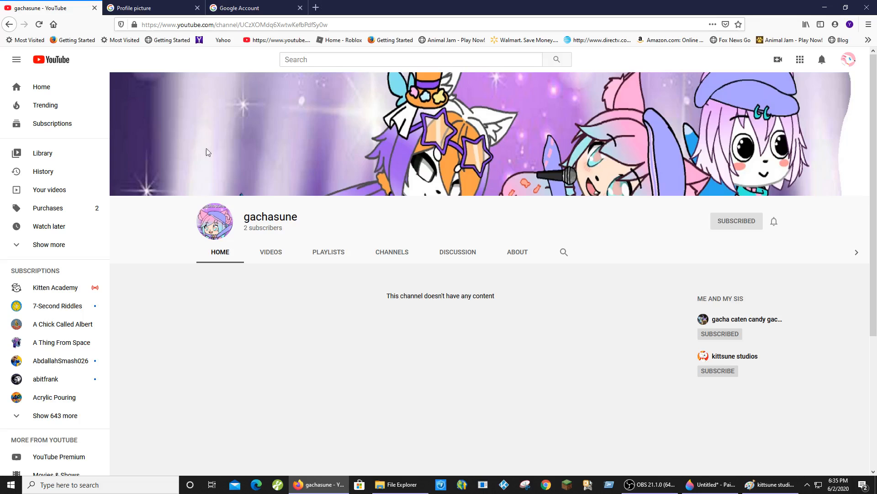
mouse_move(239, 197)
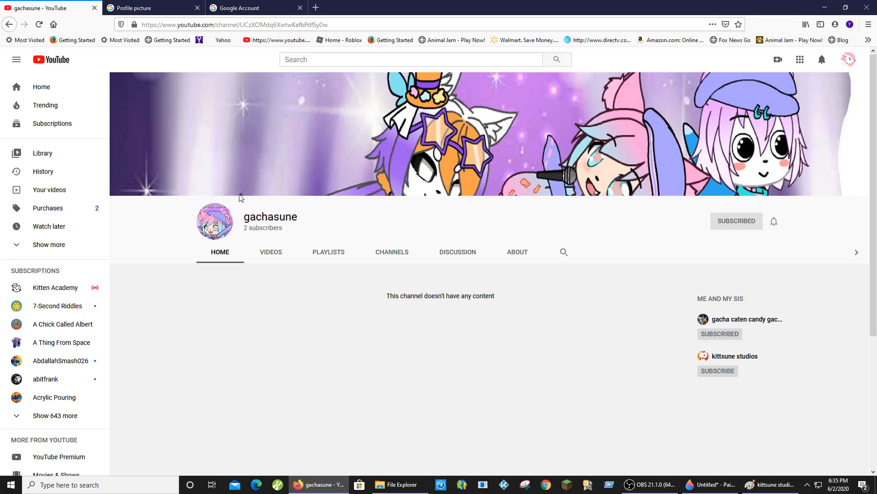
mouse_move(703, 362)
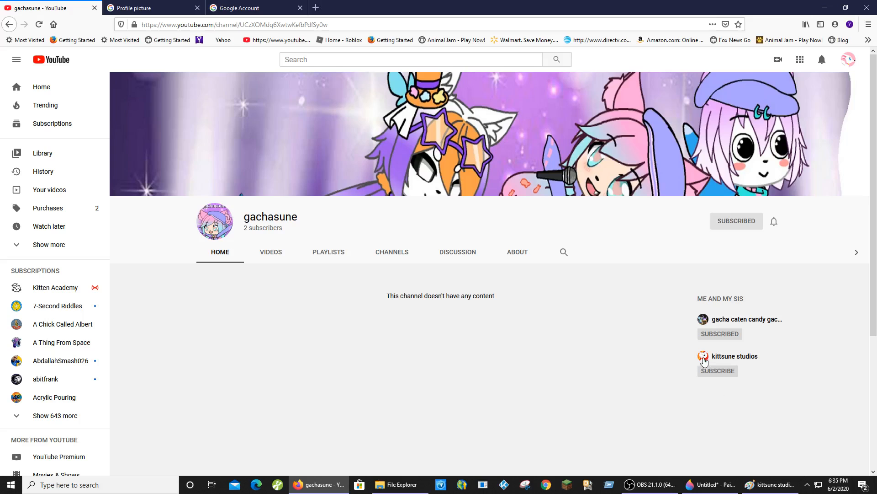
mouse_move(738, 409)
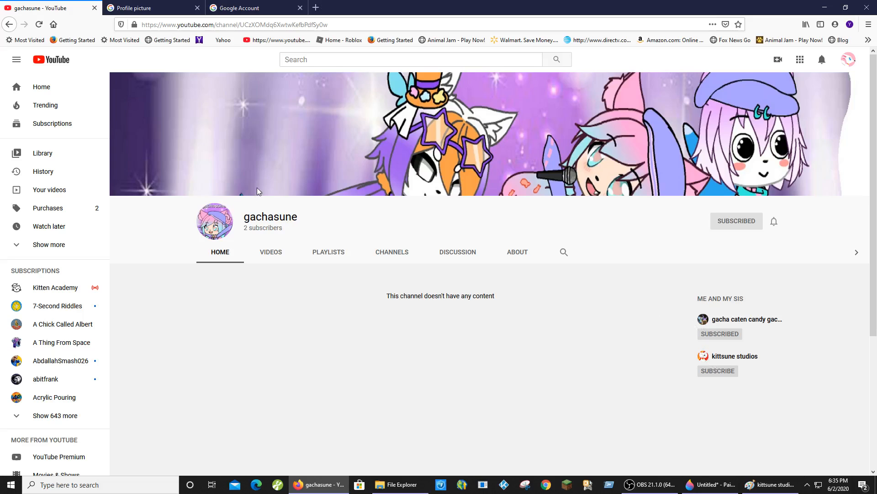
mouse_move(362, 188)
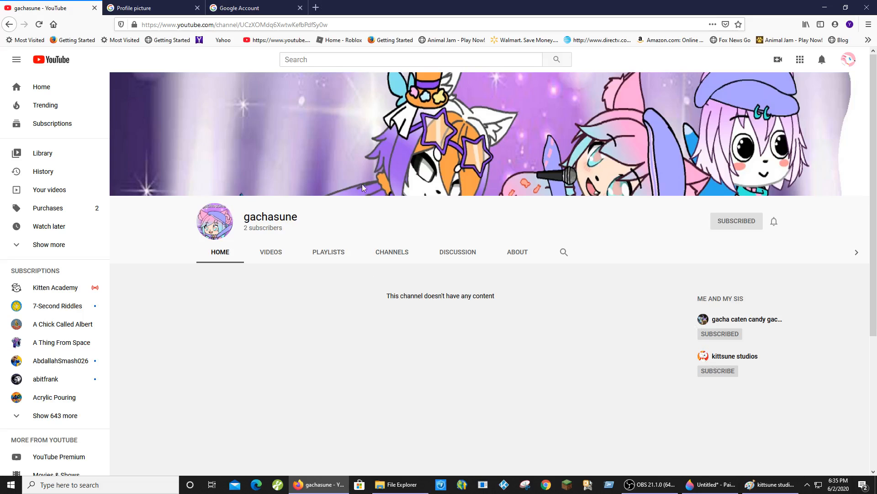
mouse_move(711, 327)
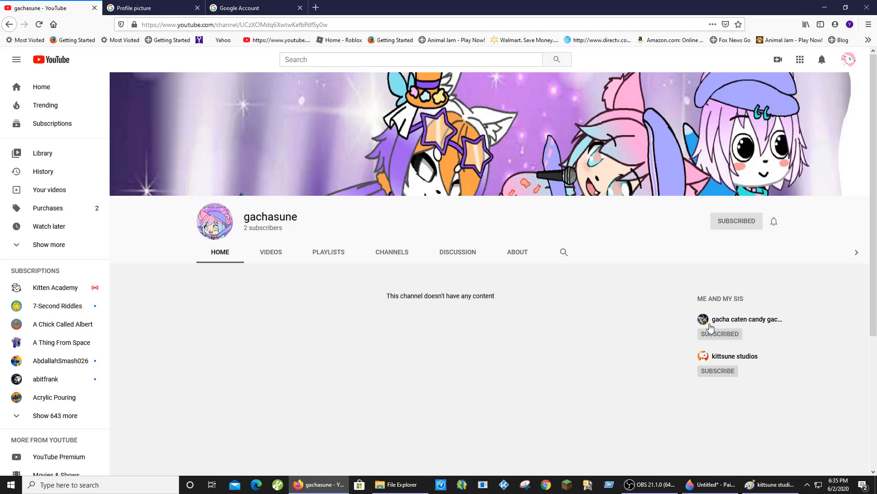
Go to the gacha caten candy gacha channel from gachasune's 'Me and my sis' links
left_click(746, 318)
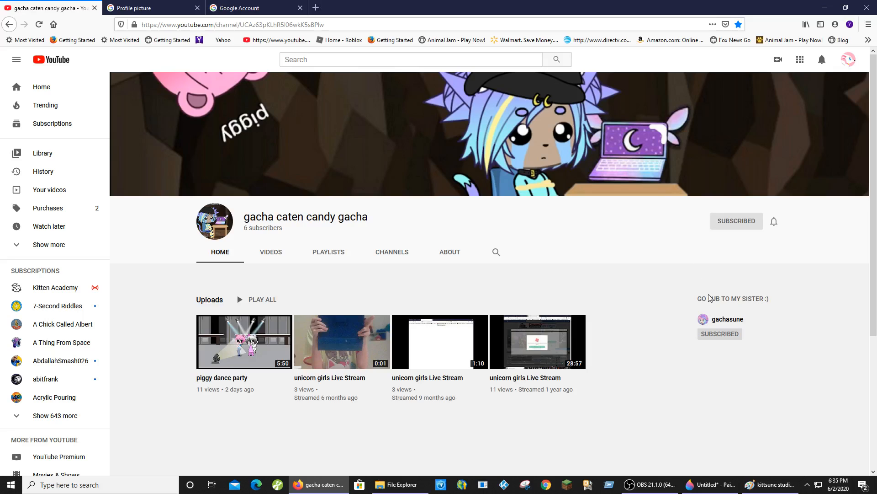
mouse_move(551, 280)
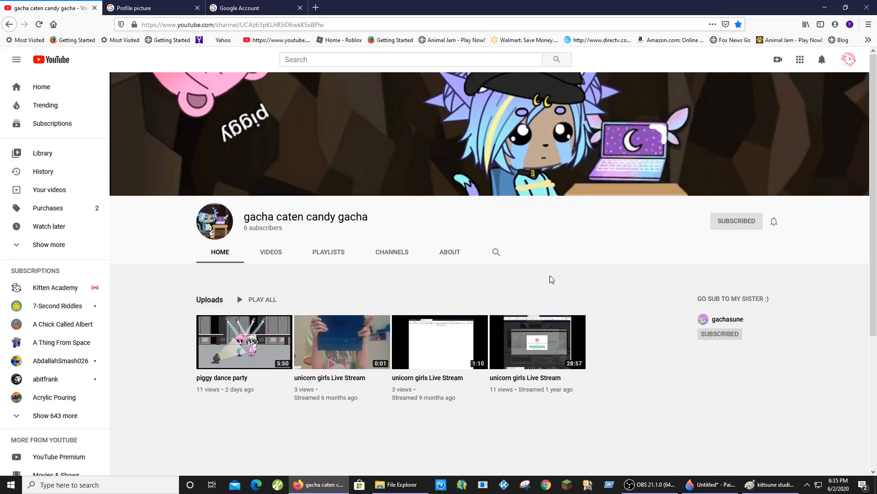
mouse_move(358, 302)
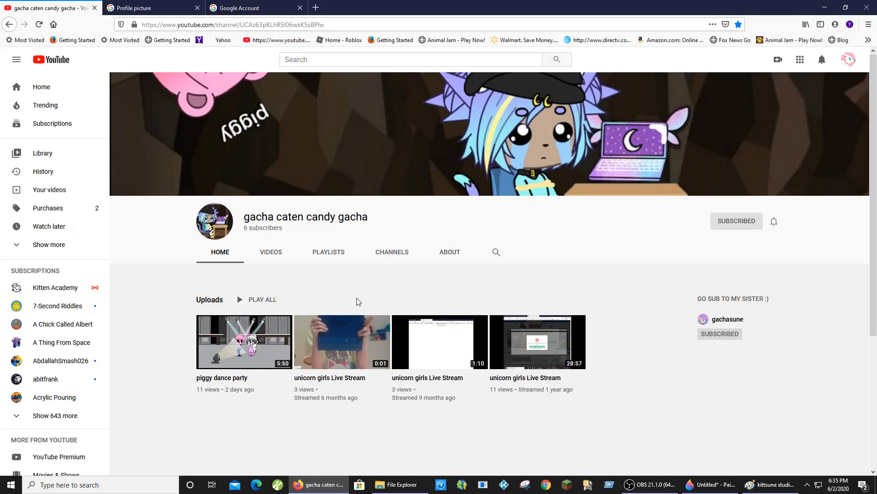
mouse_move(243, 435)
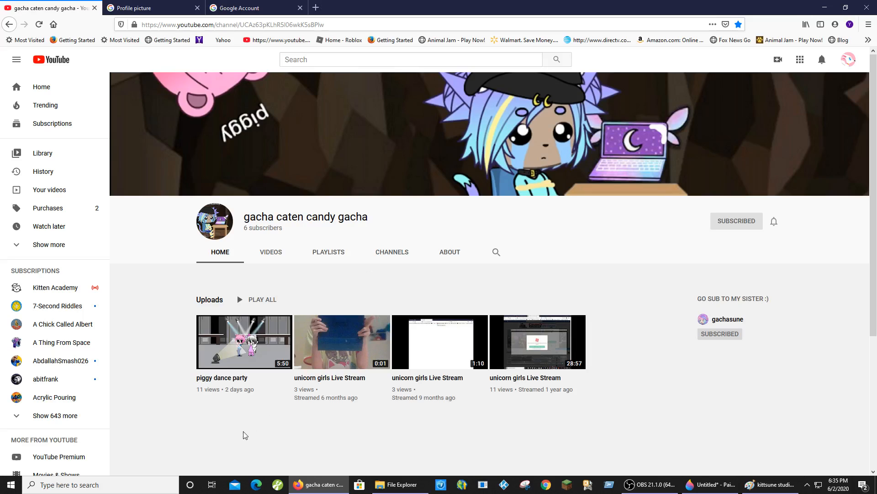
mouse_move(261, 311)
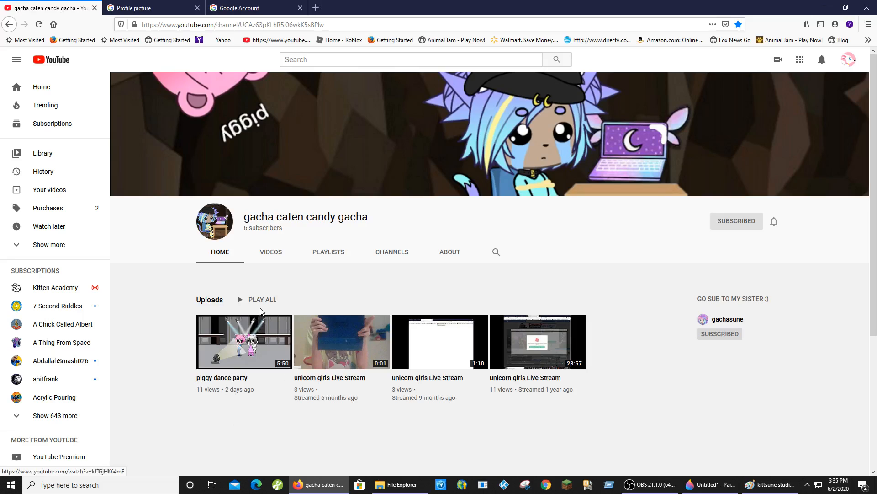
mouse_move(235, 288)
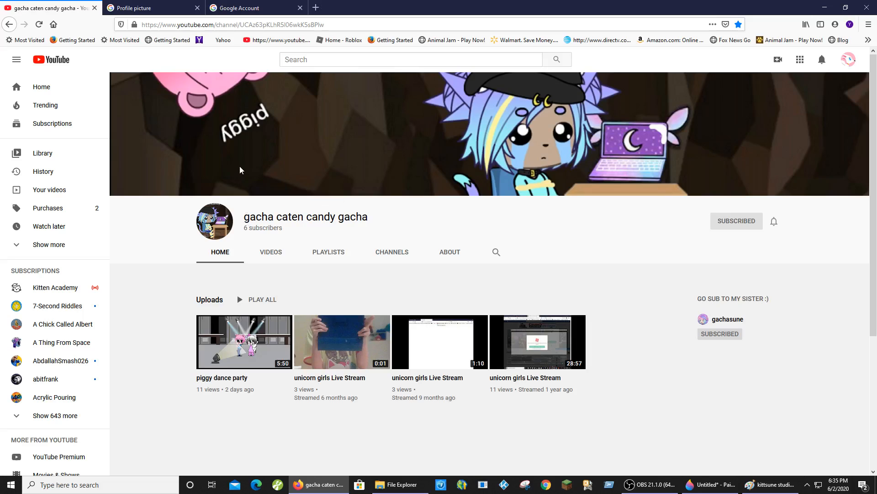
Play the 'piggy dance party' video from gacha caten candy gacha's uploads
left_click(244, 341)
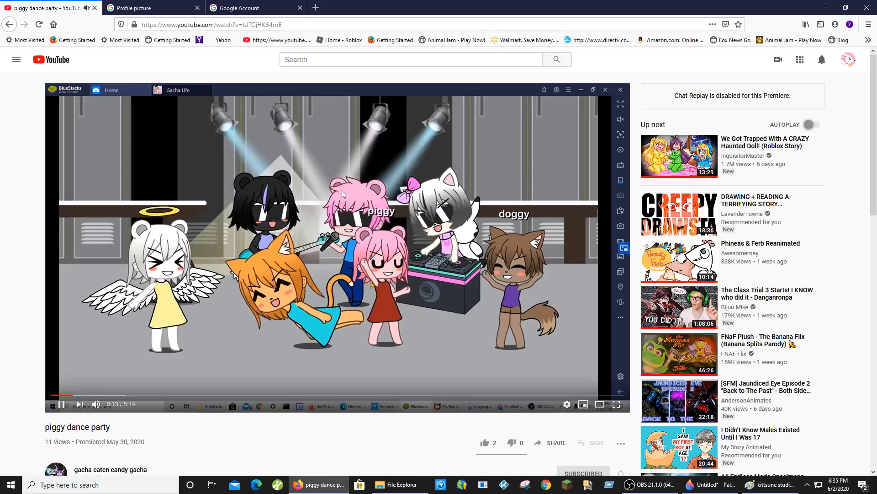
mouse_move(285, 108)
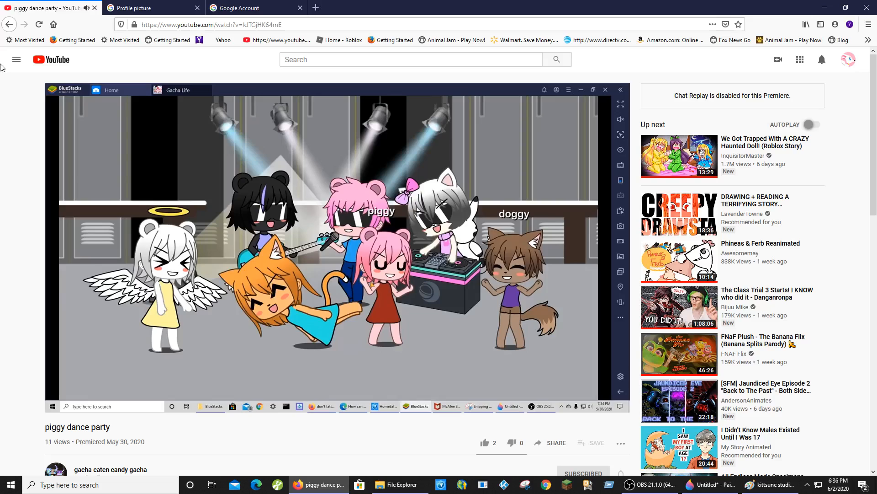
mouse_move(9, 24)
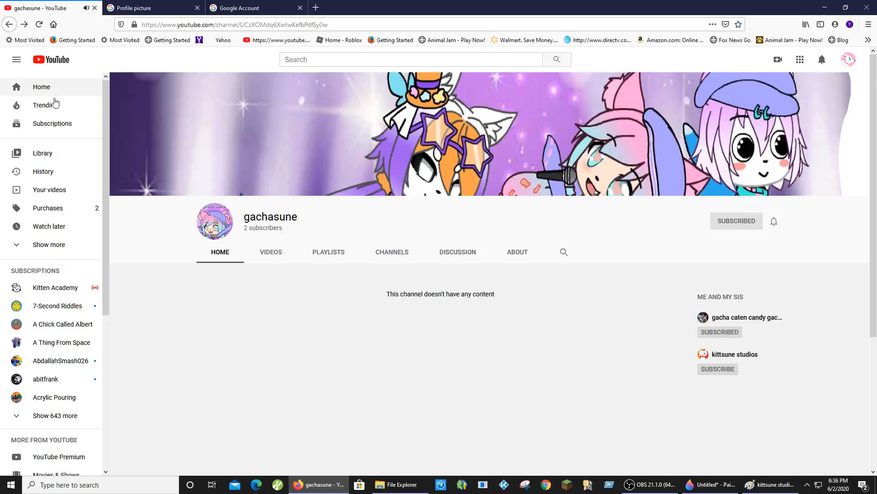
Follow the featured links through gacha caten candy gacha and gachasune back to kittsune studios
left_click(746, 317)
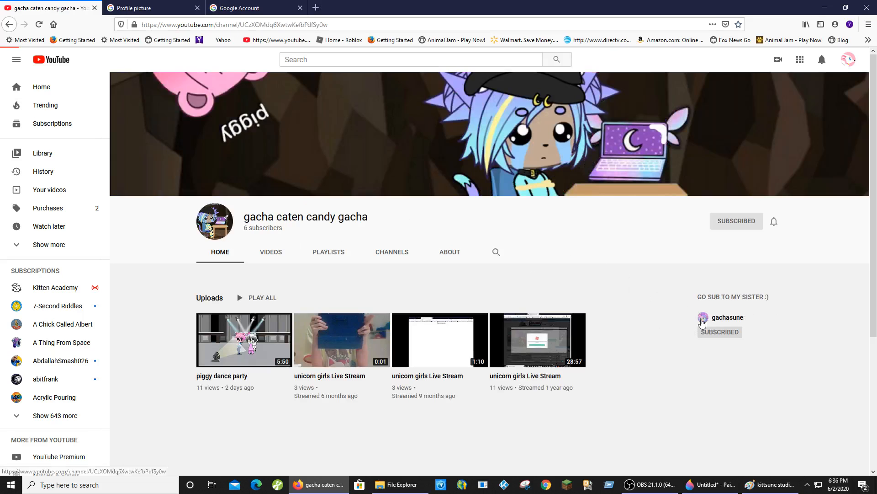
left_click(727, 317)
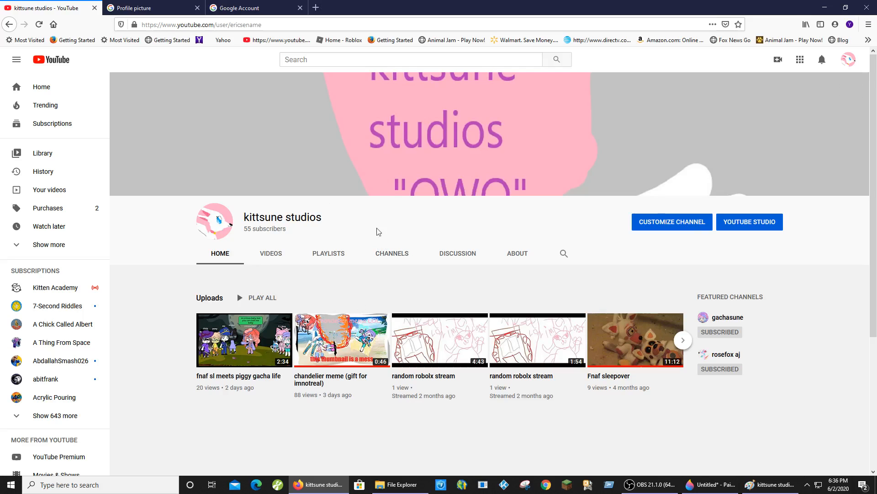
mouse_move(413, 182)
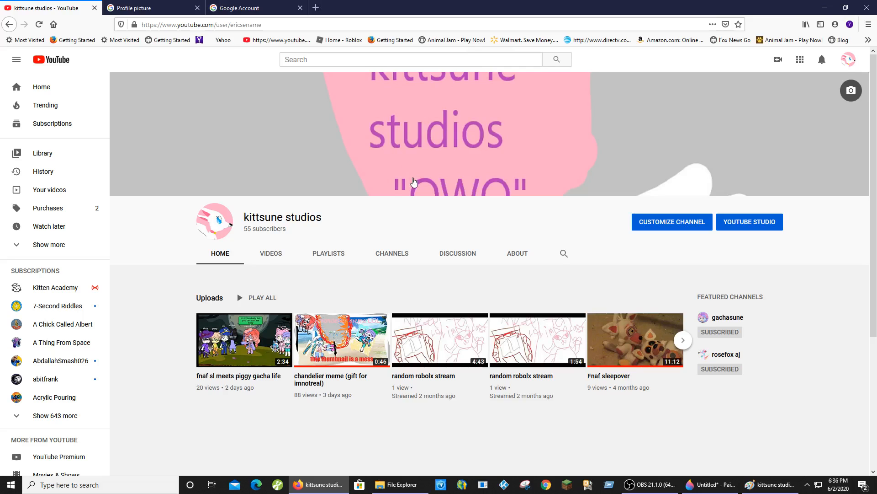
mouse_move(407, 125)
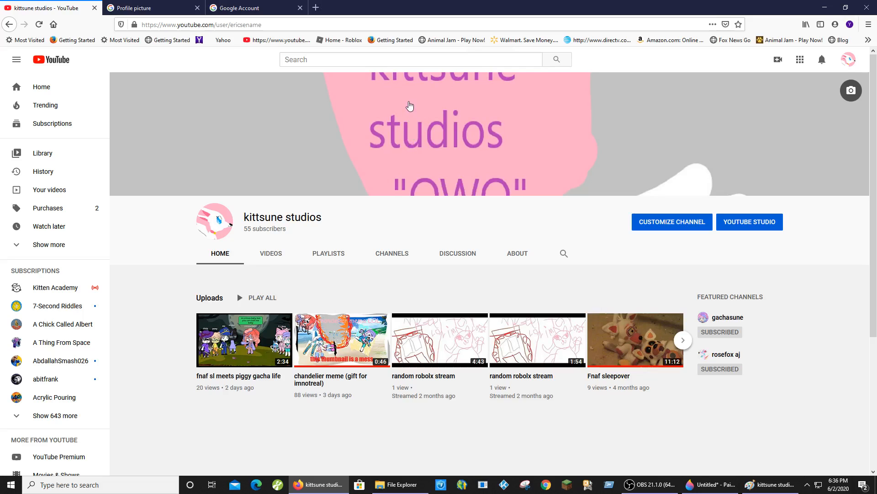
mouse_move(419, 85)
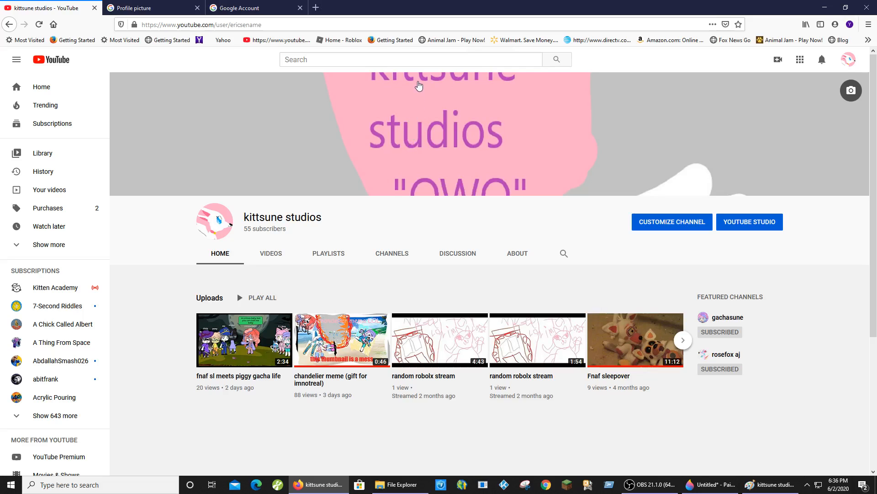
mouse_move(451, 357)
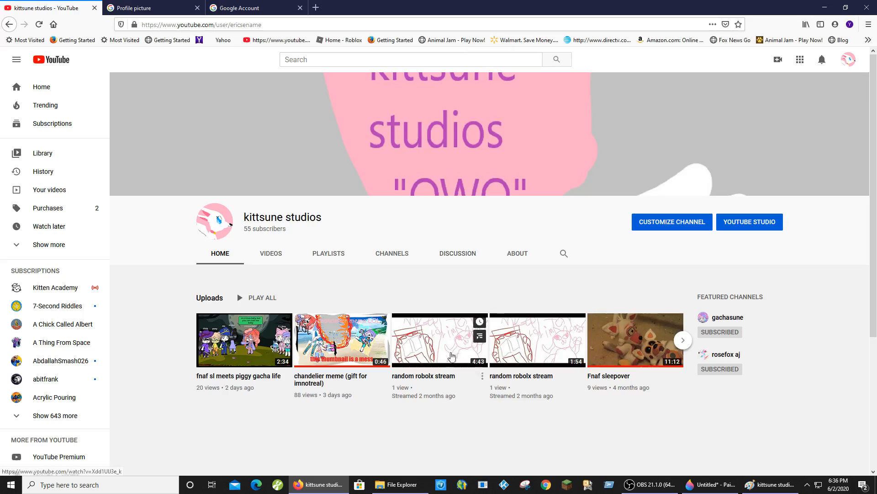
mouse_move(288, 396)
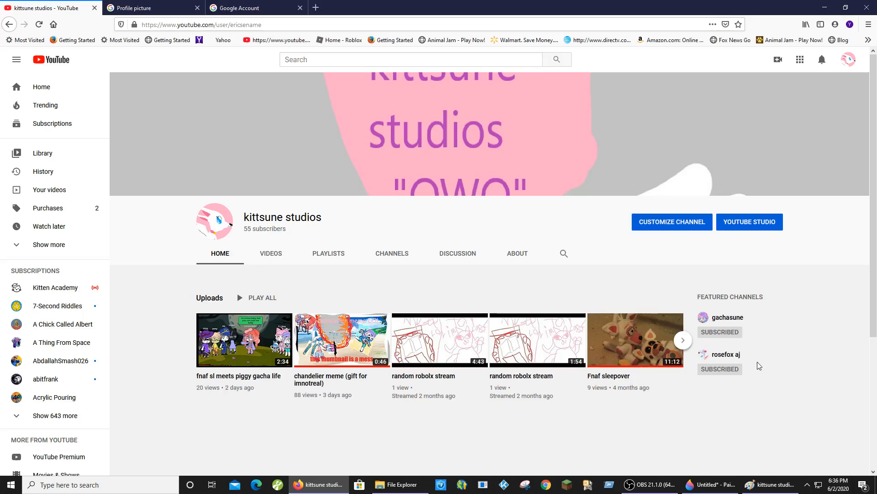
mouse_move(766, 285)
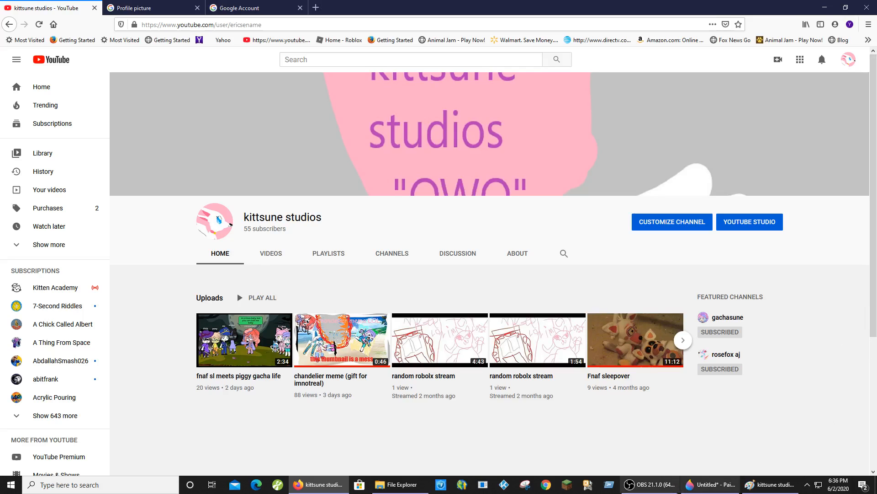
mouse_move(666, 465)
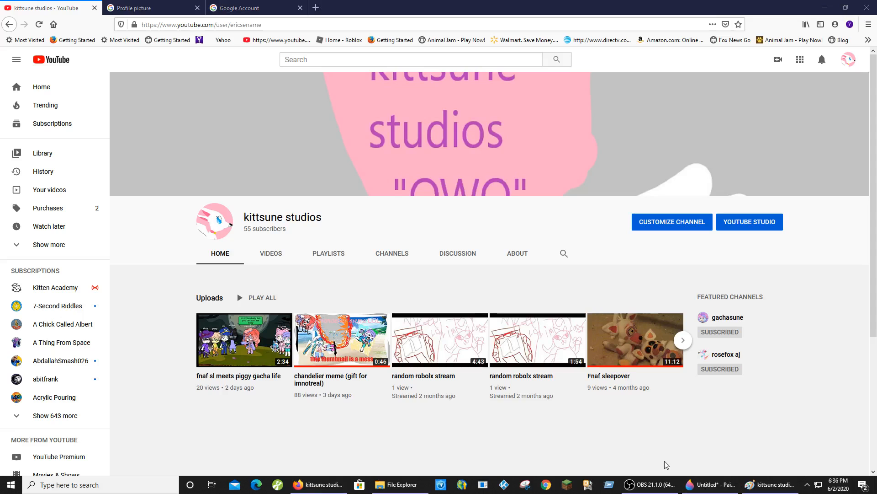
left_click(711, 485)
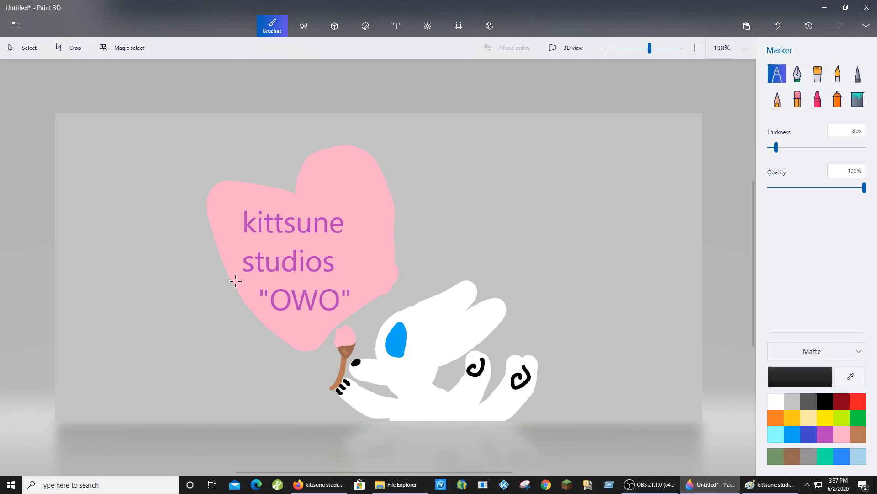
mouse_move(377, 256)
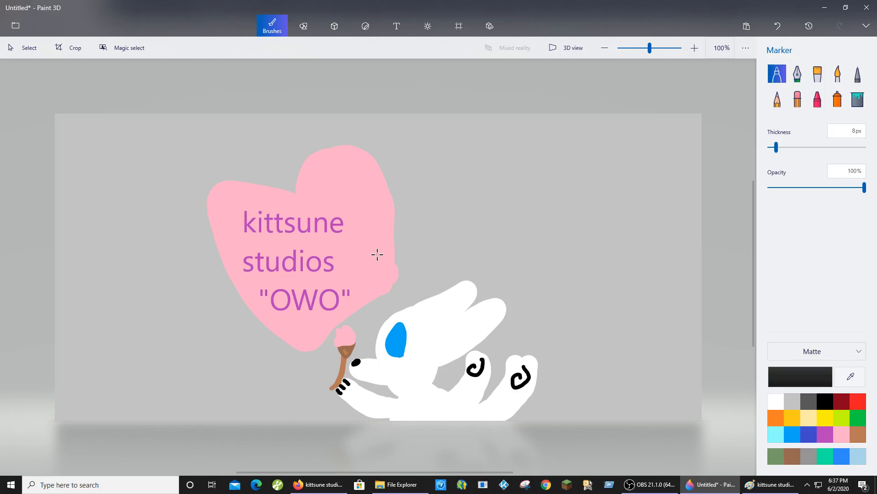
mouse_move(648, 484)
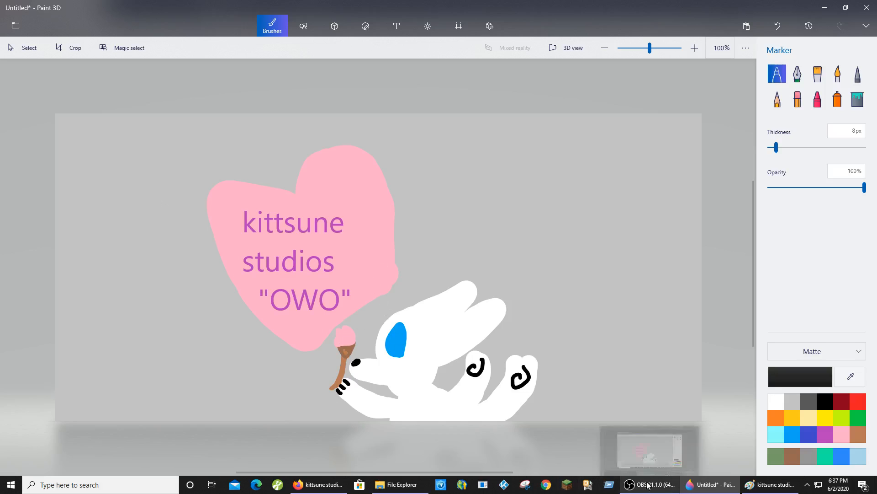